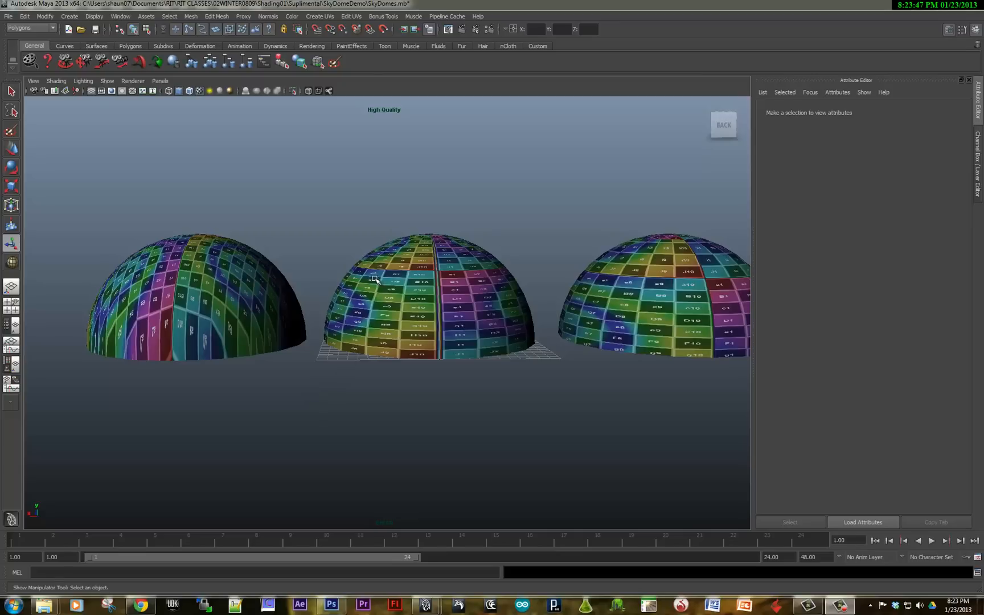
mouse_move(371, 283)
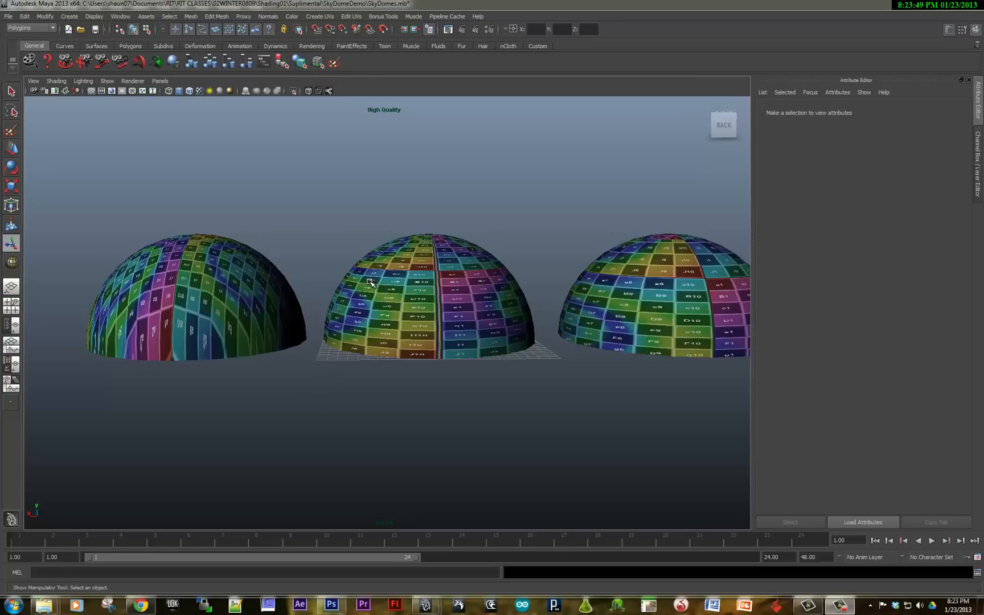
mouse_move(506, 369)
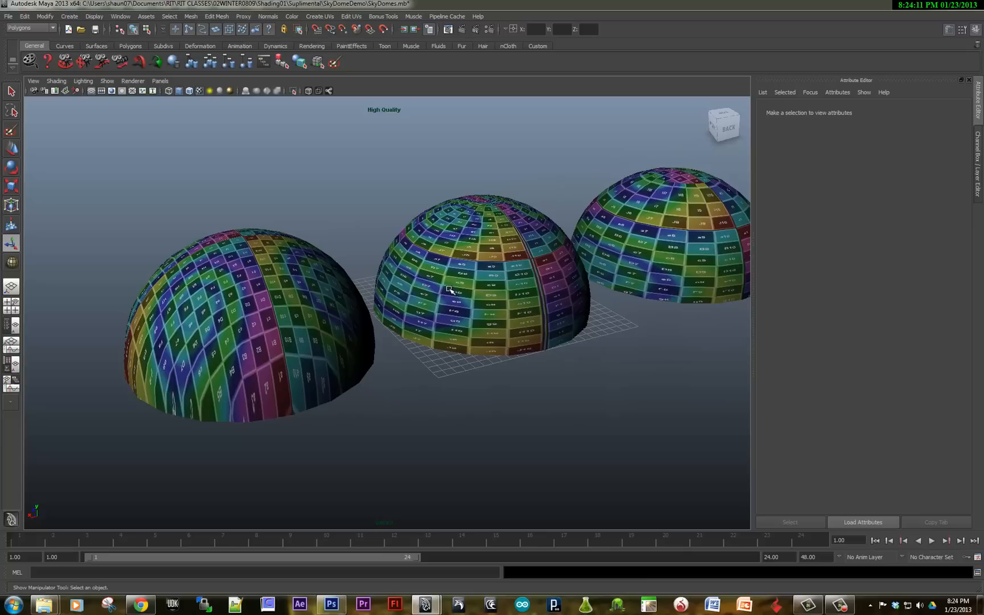
mouse_move(253, 260)
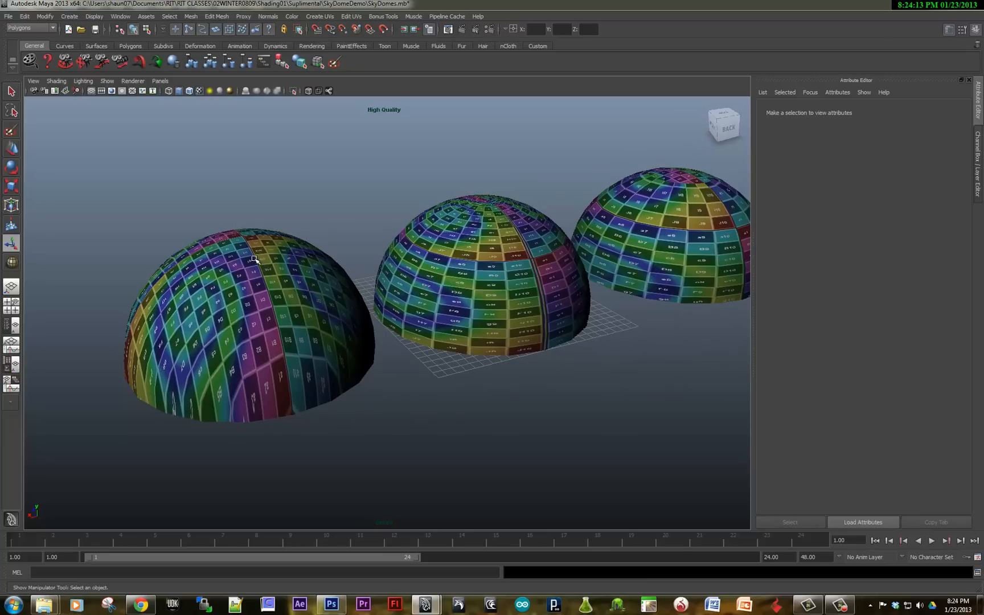
mouse_move(298, 270)
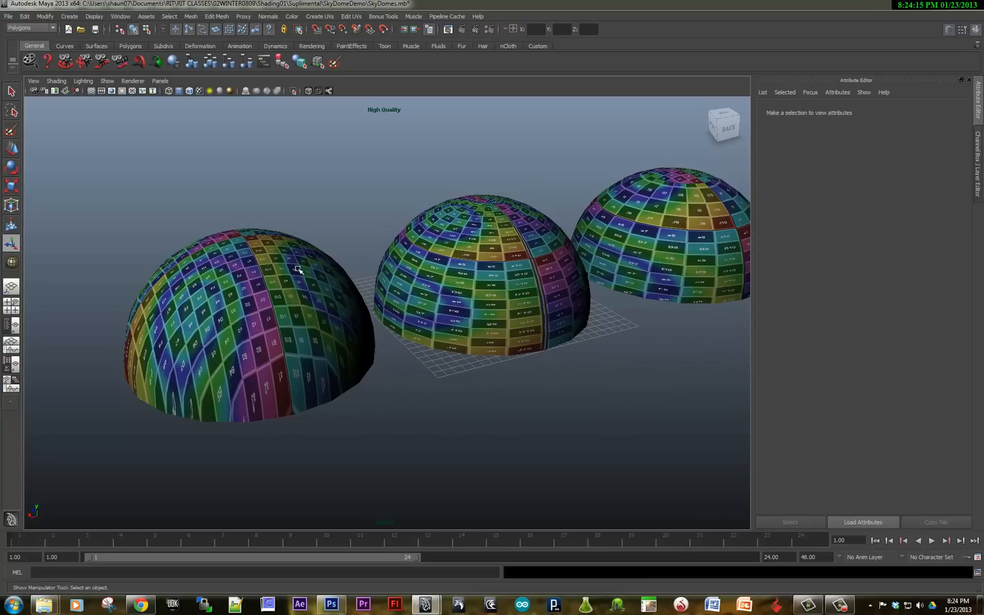
mouse_move(256, 238)
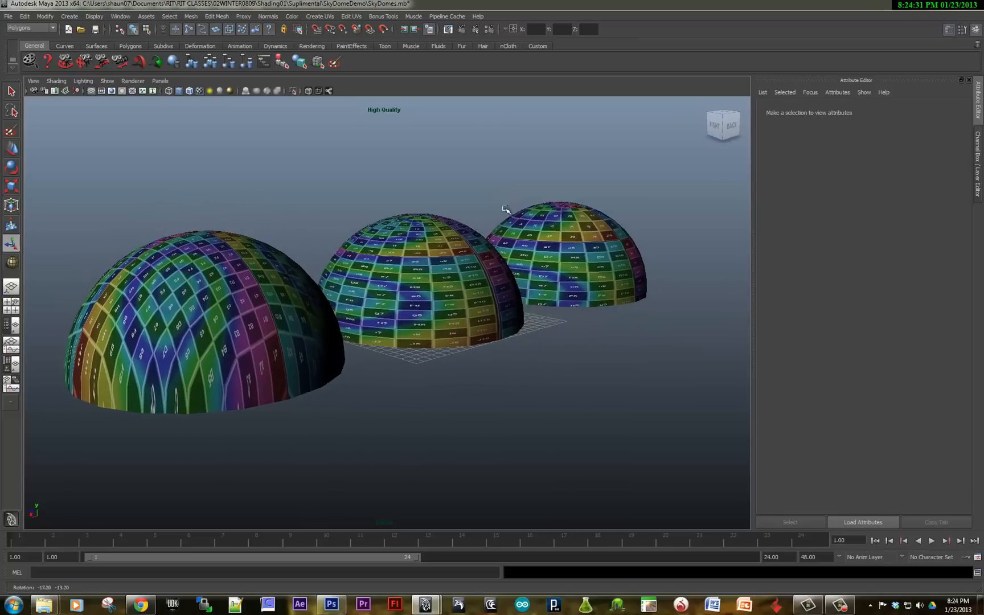
Step: Preview the Offset filter on the sky tile in Photoshop, then cancel it, leaving the image unchanged
left_click(331, 605)
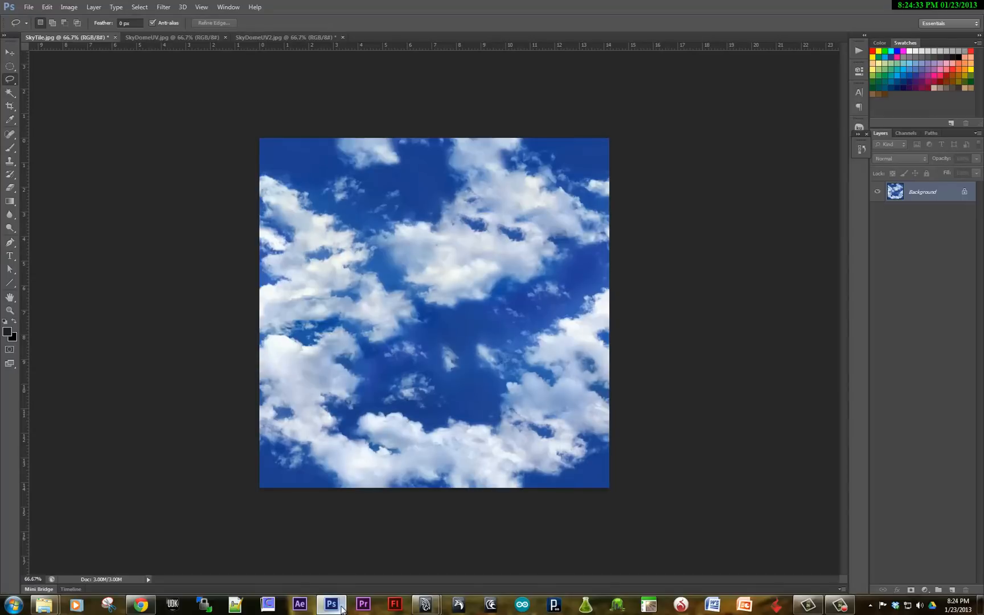
mouse_move(419, 237)
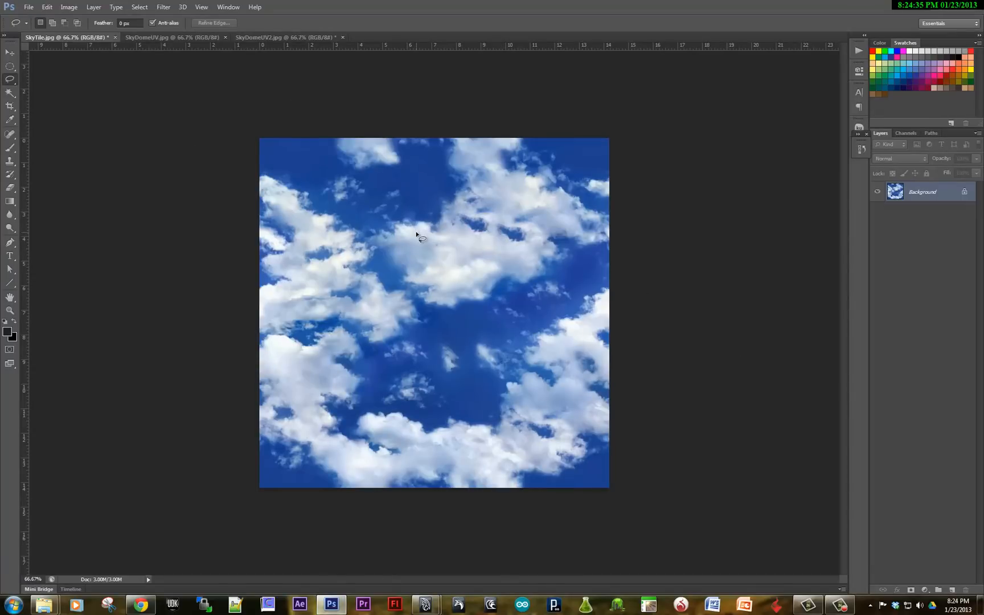
mouse_move(466, 346)
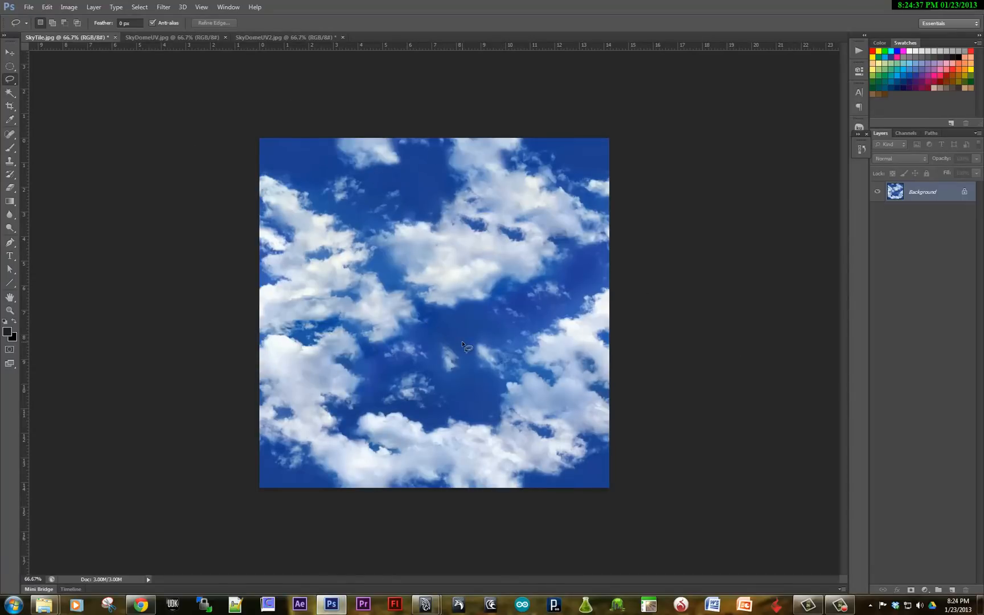
mouse_move(455, 171)
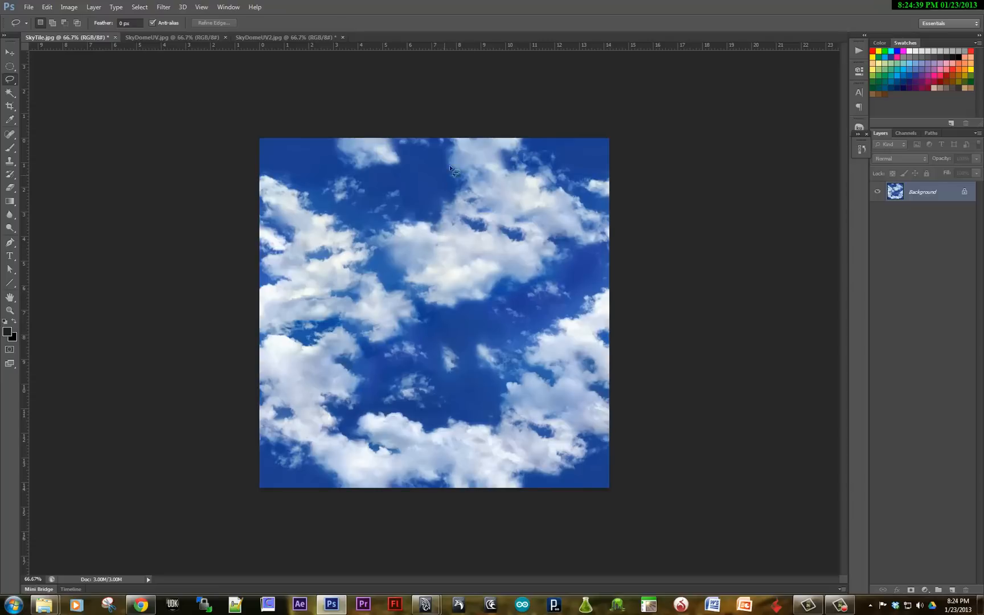
mouse_move(550, 180)
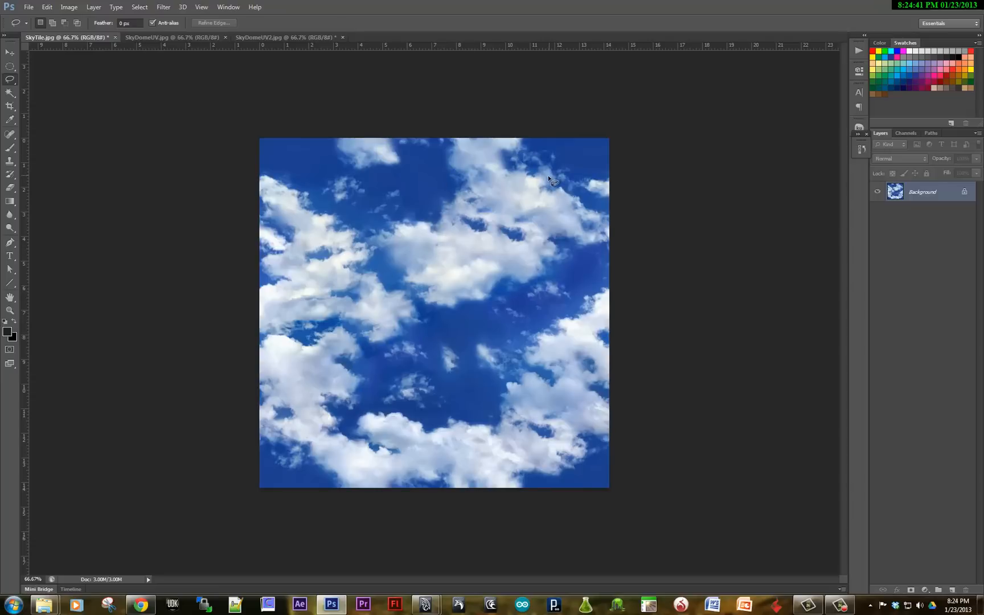
mouse_move(389, 353)
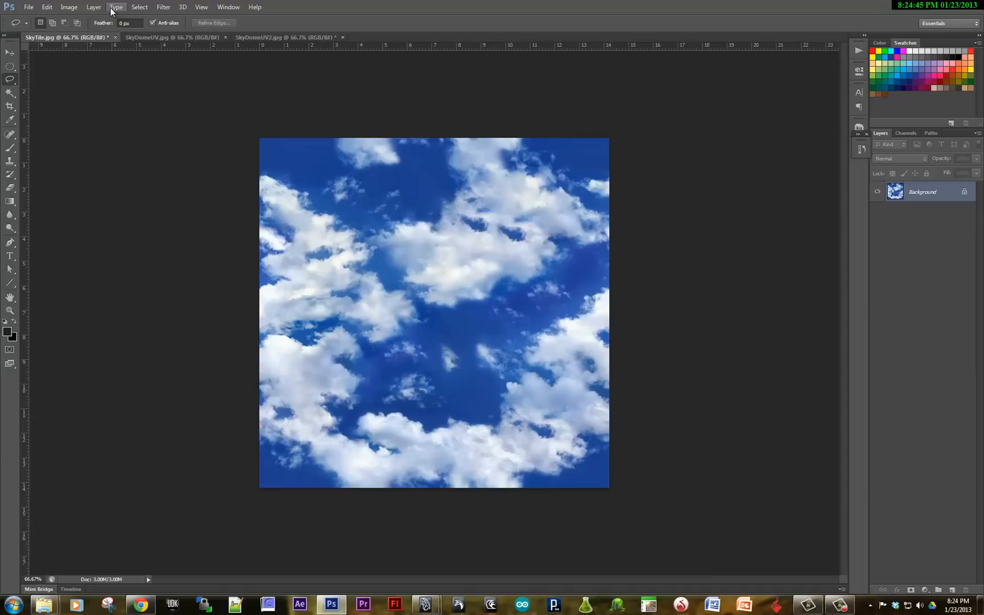
left_click(163, 6)
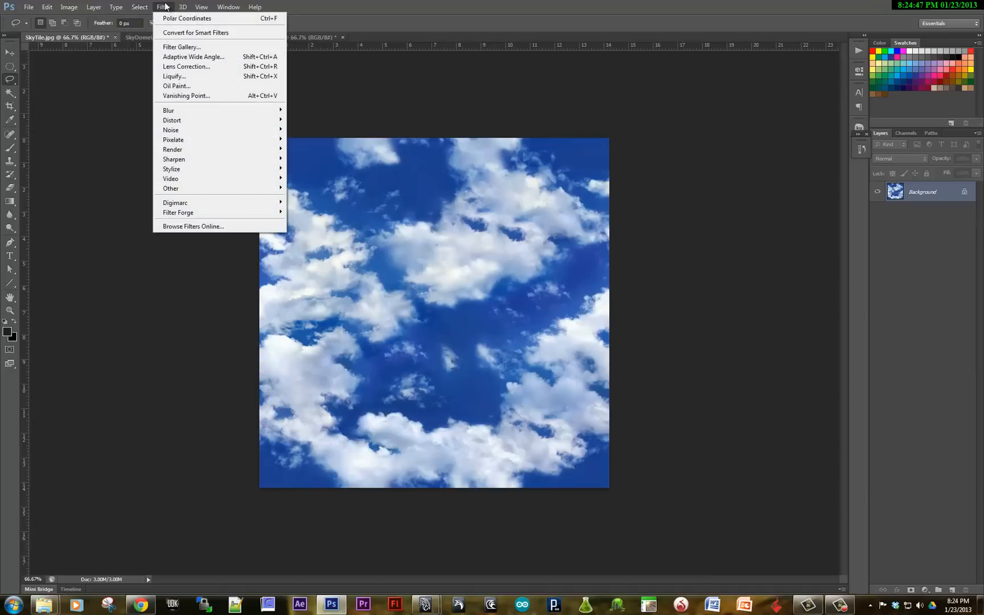
mouse_move(170, 188)
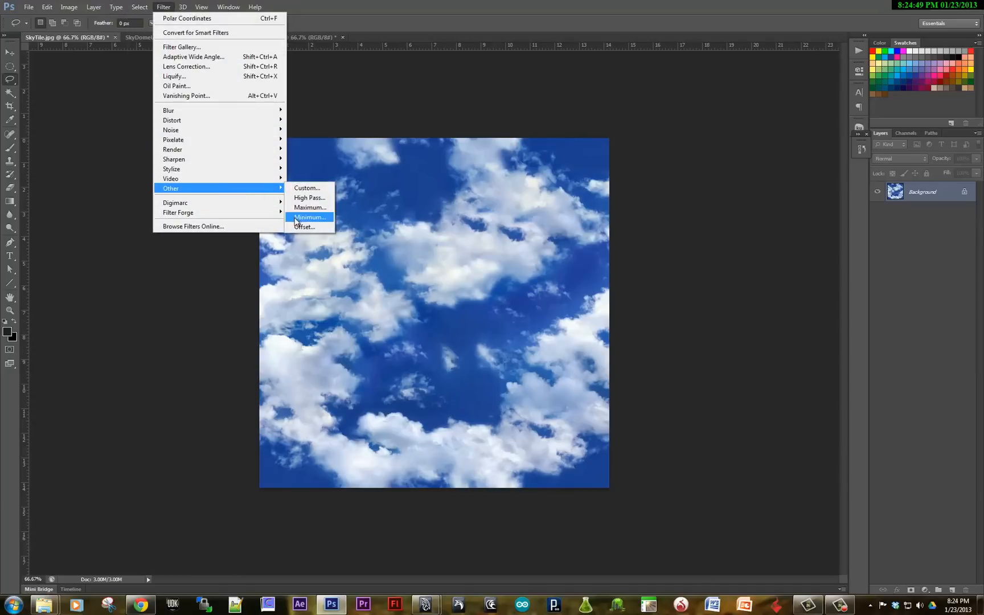
left_click(304, 227)
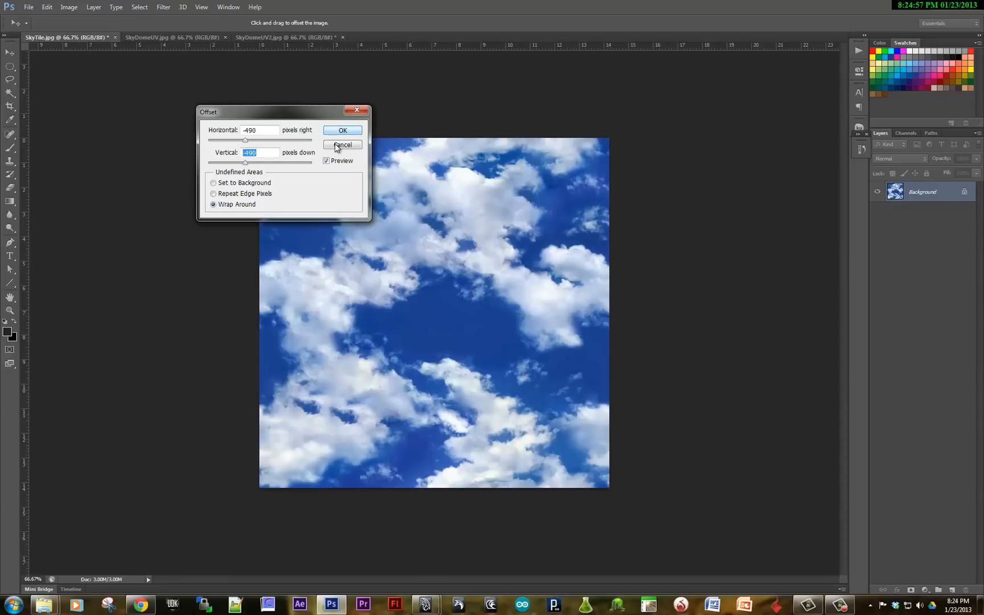
left_click(343, 145)
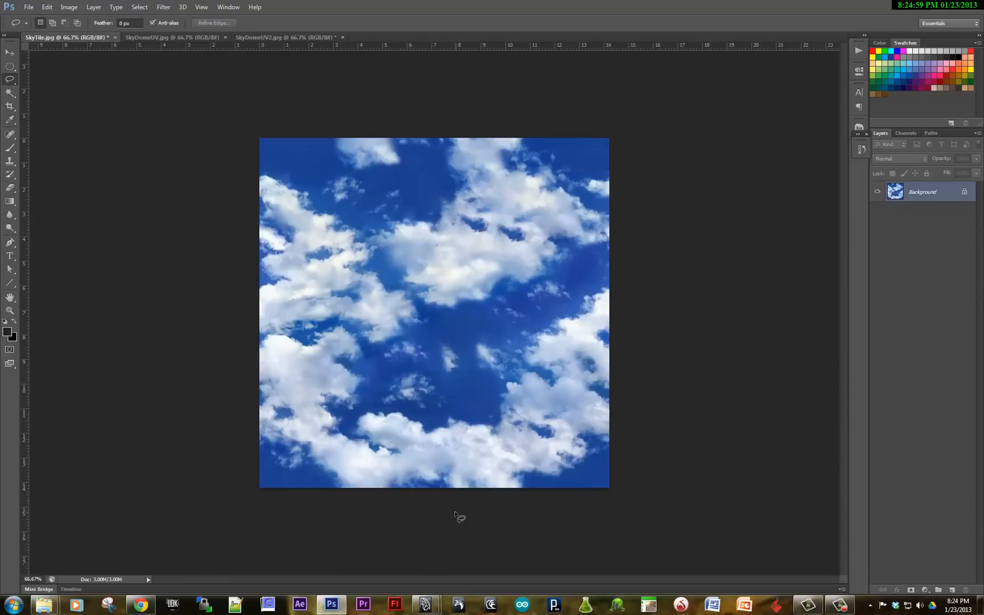
Step: Back in Maya, assign an existing sky material to the third checker-textured dome
left_click(426, 605)
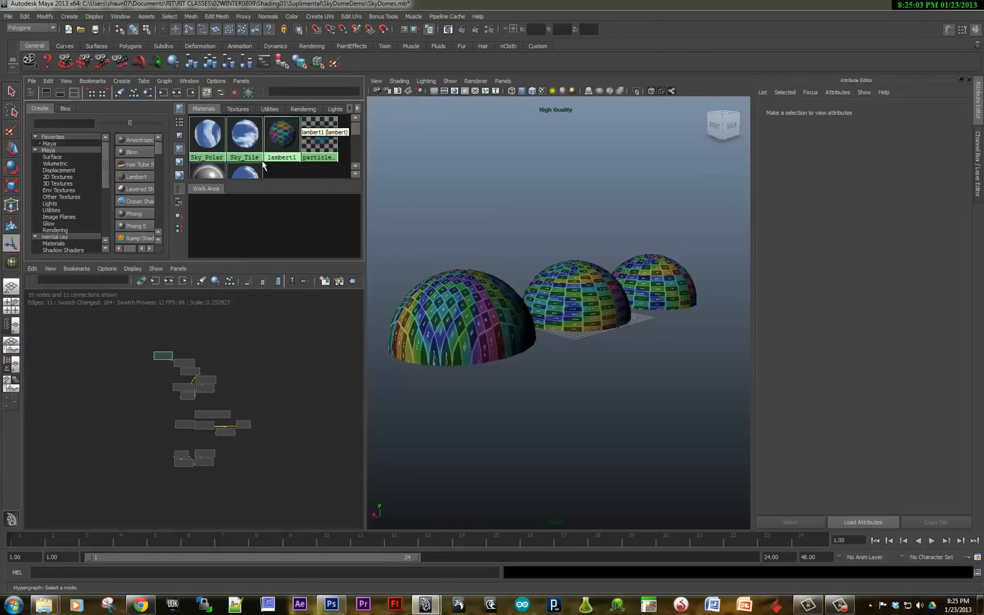
left_click(577, 295)
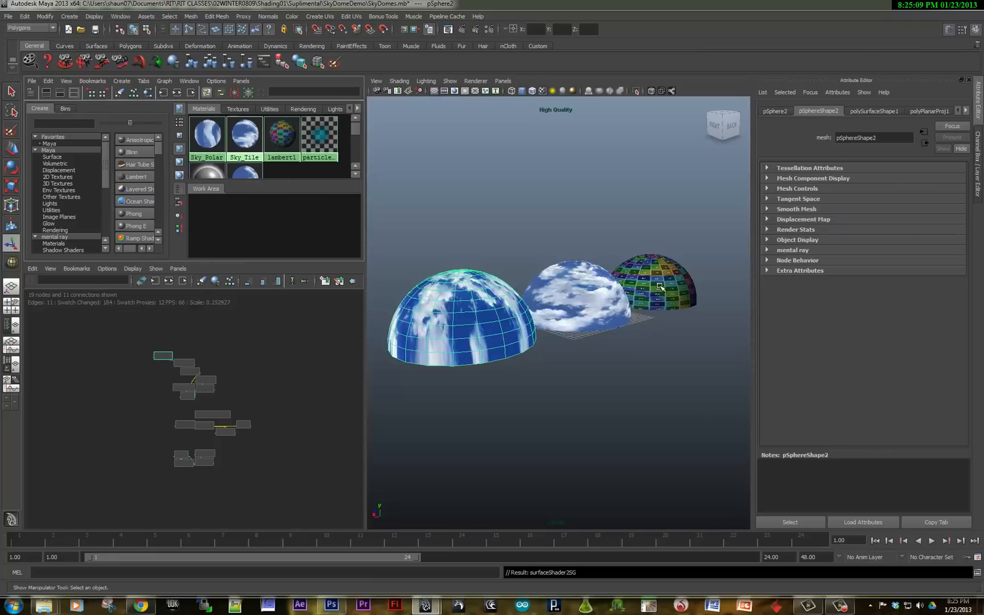
left_click(653, 285)
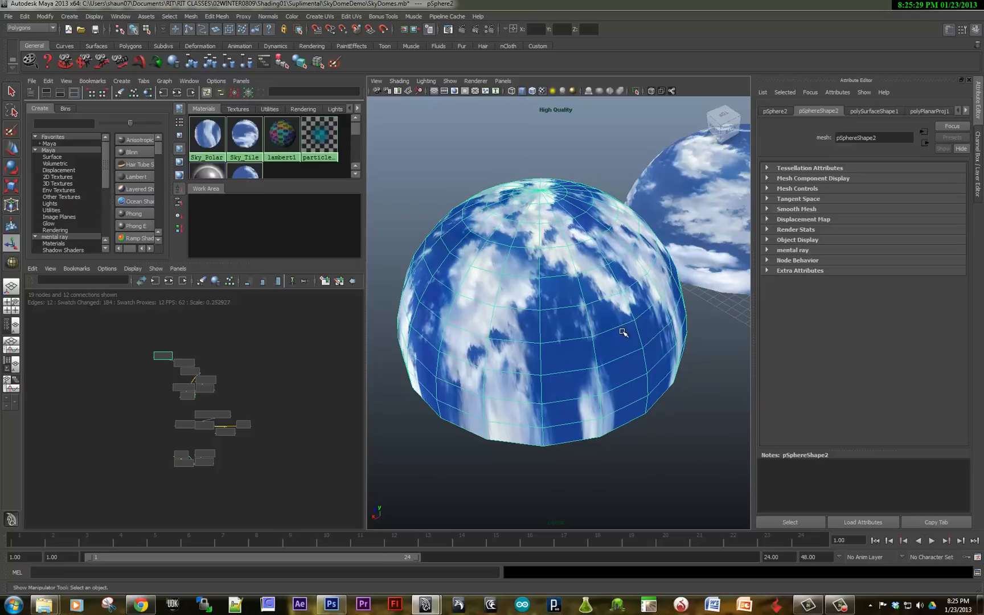
mouse_move(540, 297)
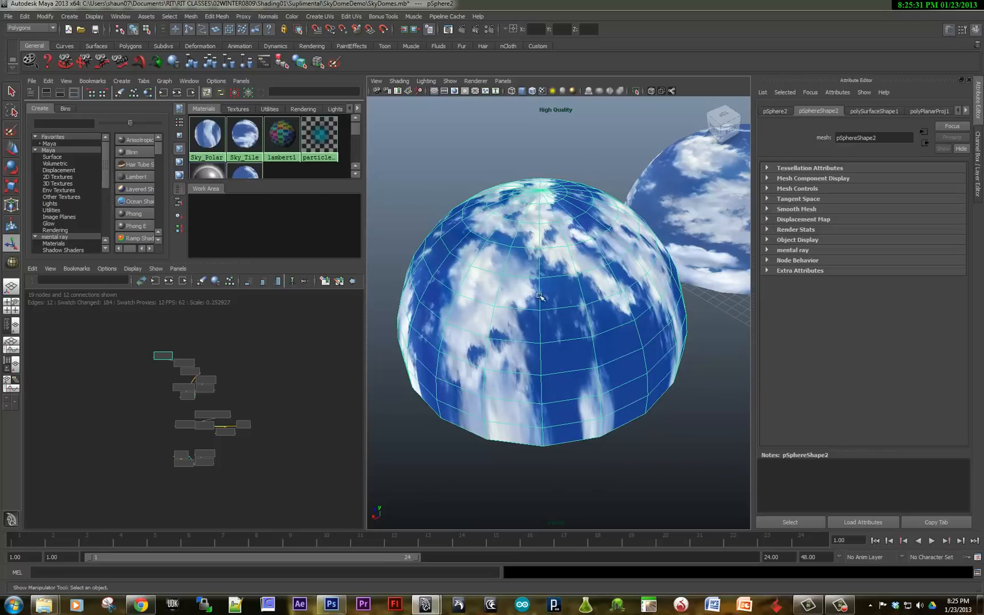
mouse_move(561, 328)
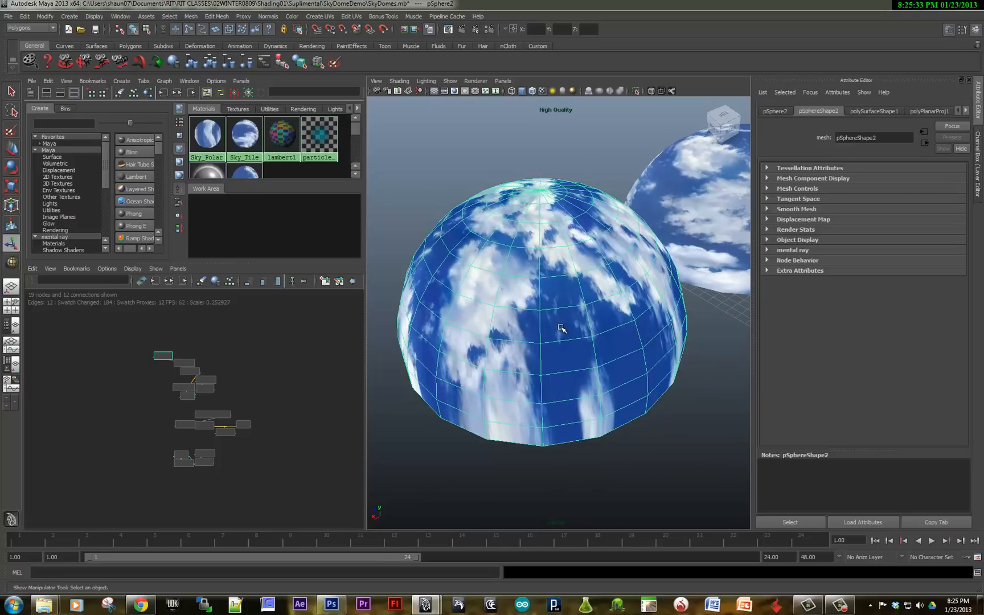
right_click(206, 136)
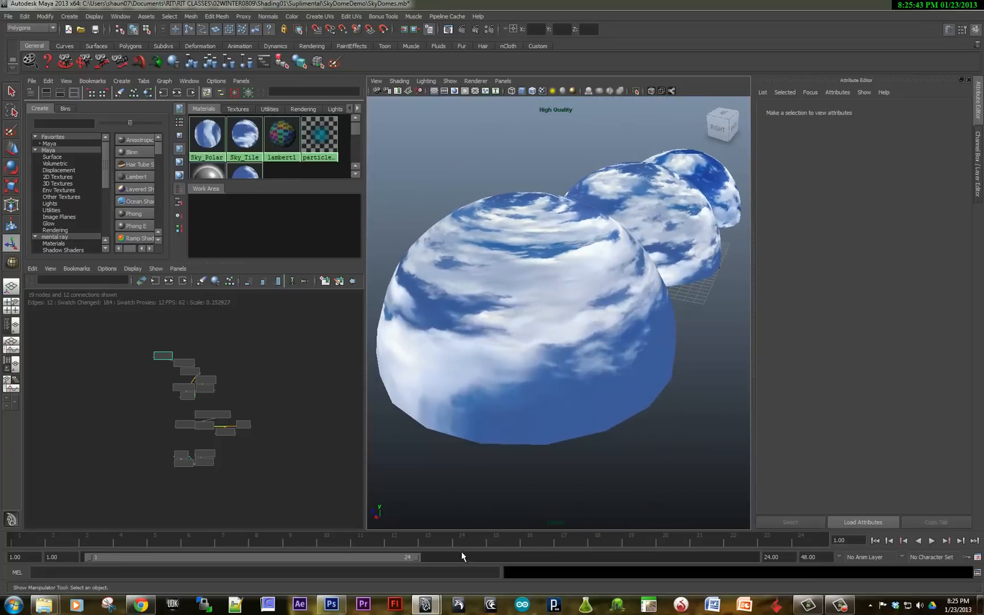
Step: Apply the Polar Coordinates distortion to the cloud tile, then return to Maya
left_click(331, 604)
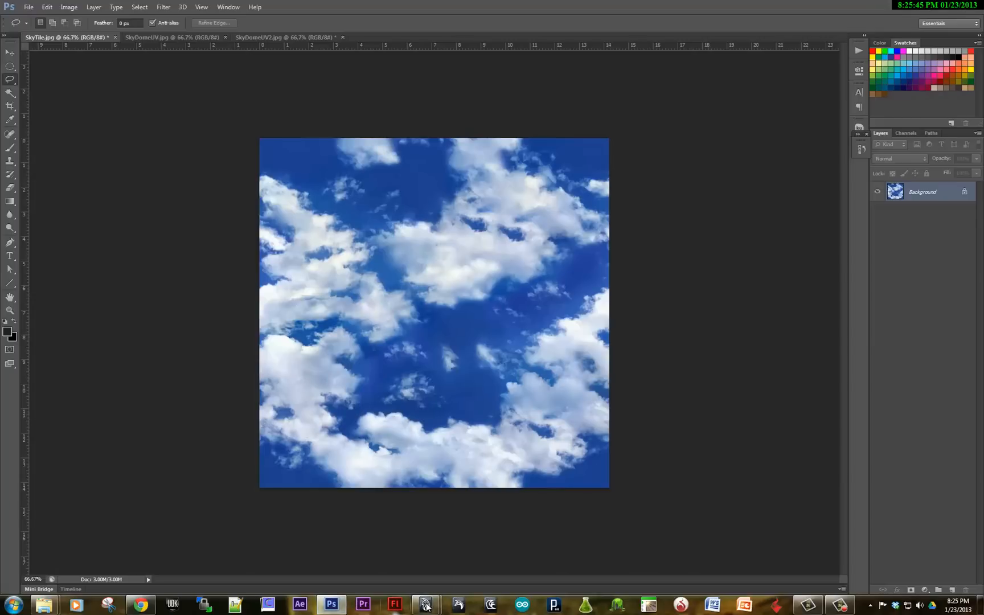
mouse_move(139, 20)
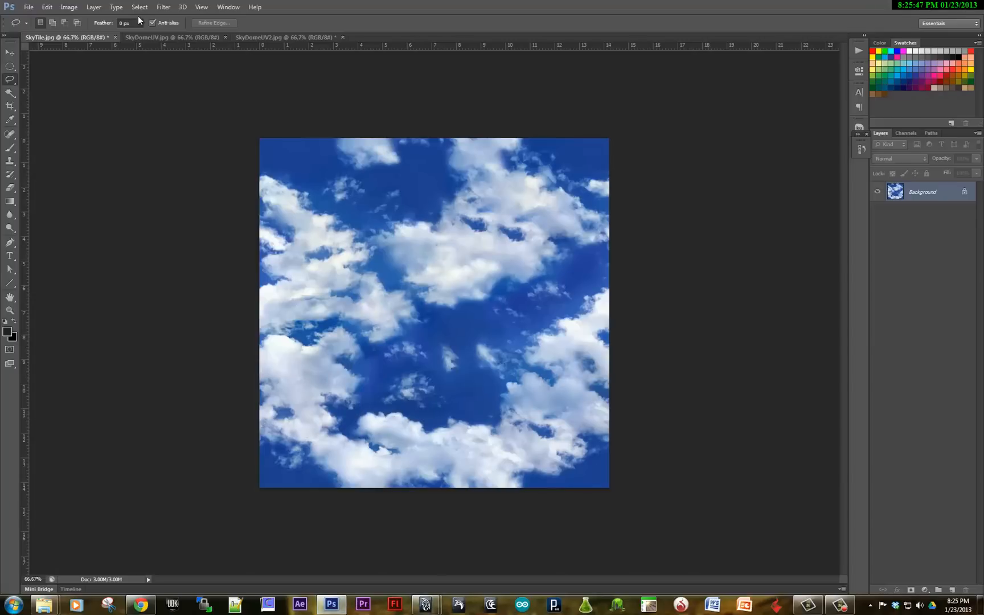
left_click(163, 7)
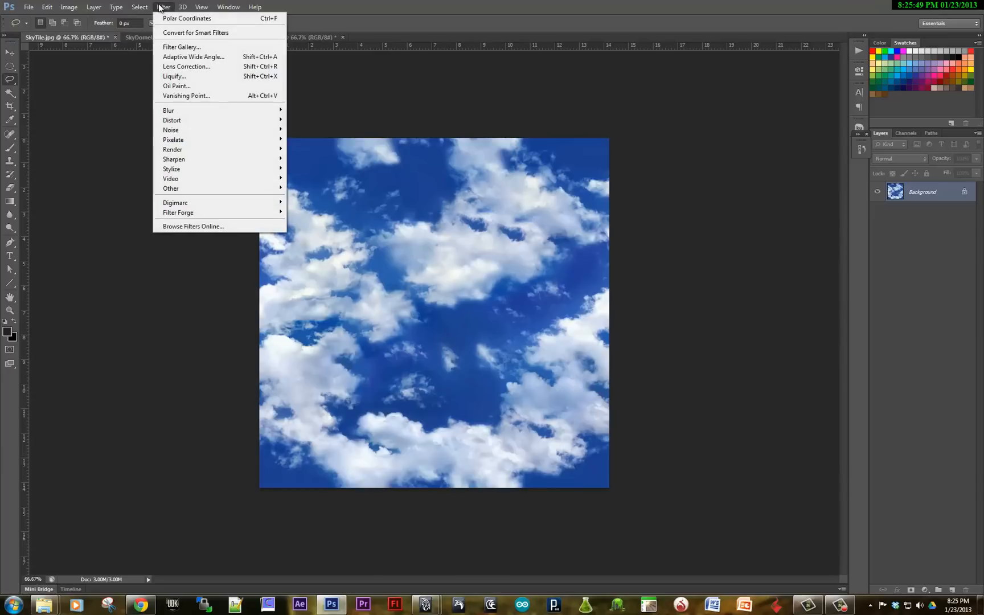
mouse_move(171, 120)
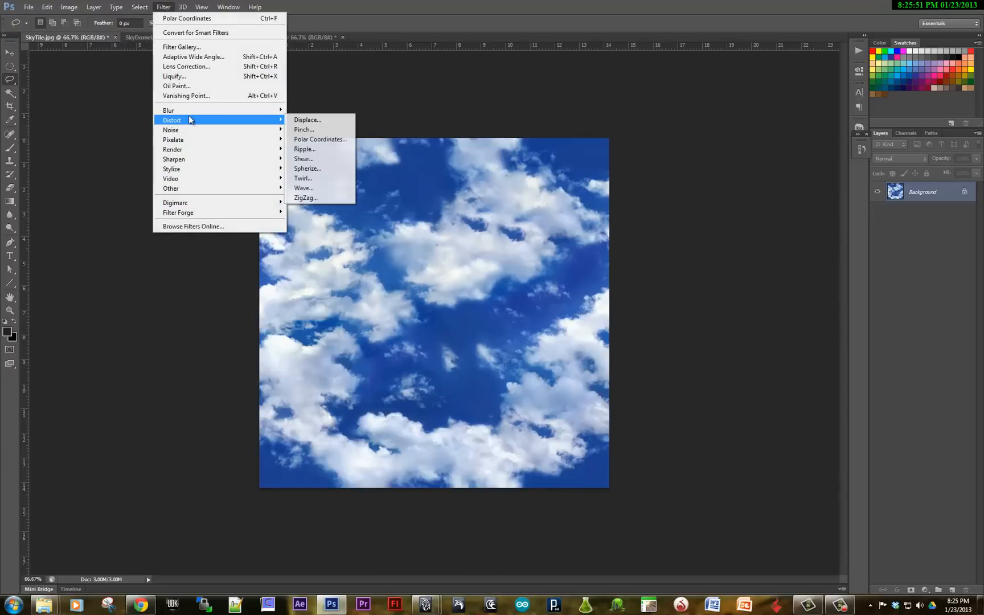
mouse_move(320, 139)
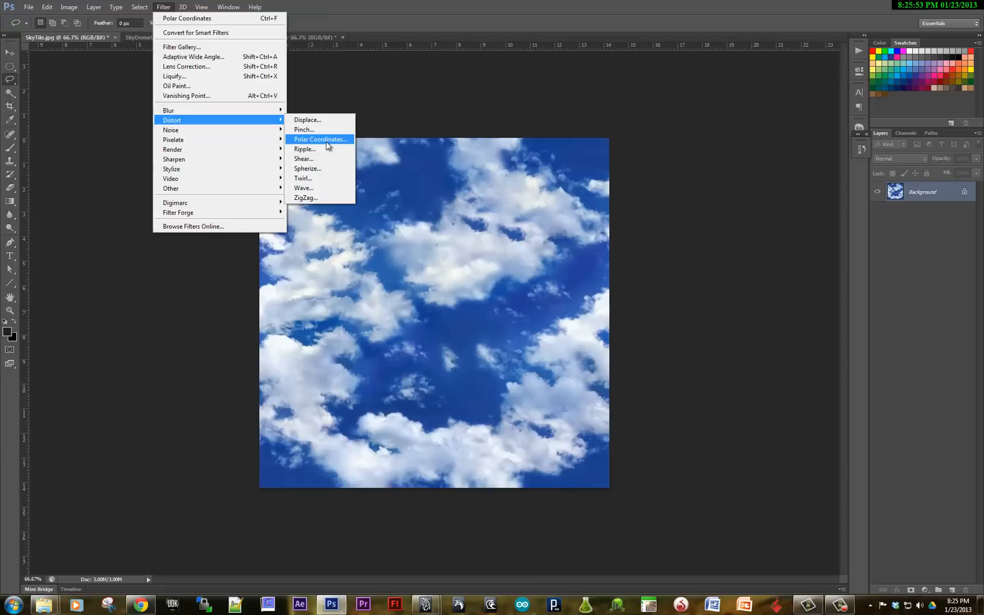
left_click(320, 139)
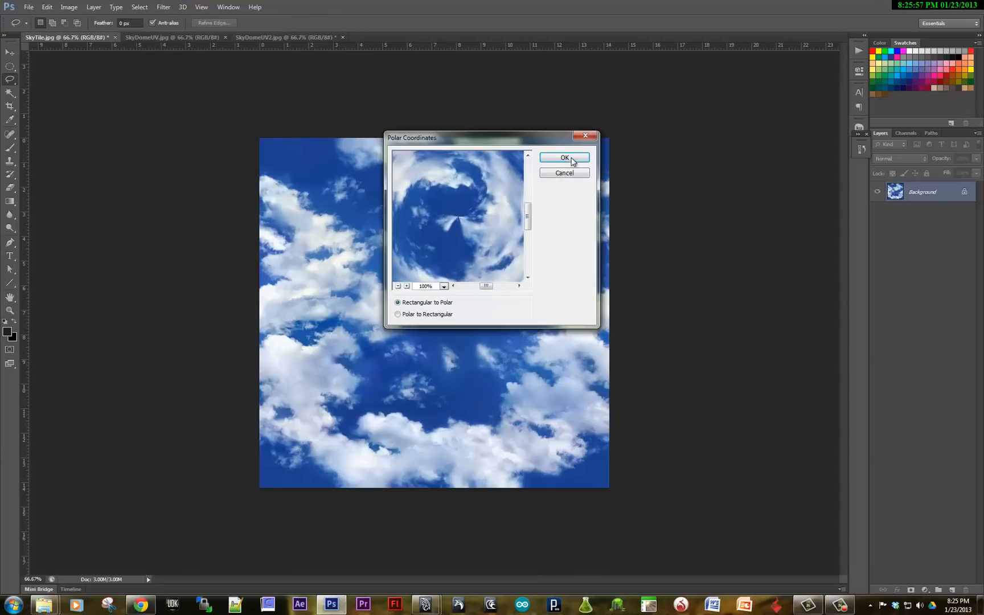
left_click(563, 157)
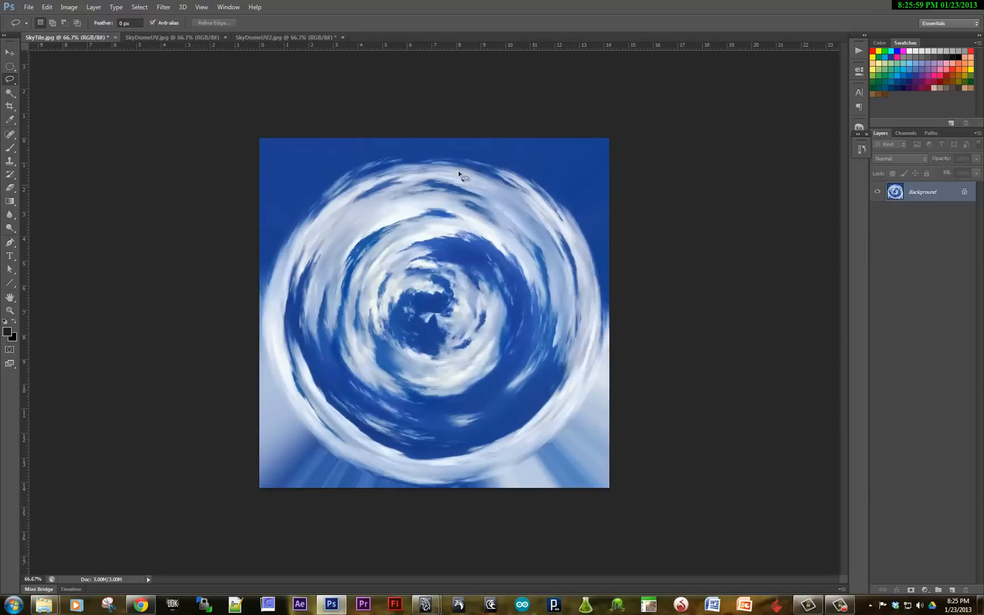
mouse_move(449, 192)
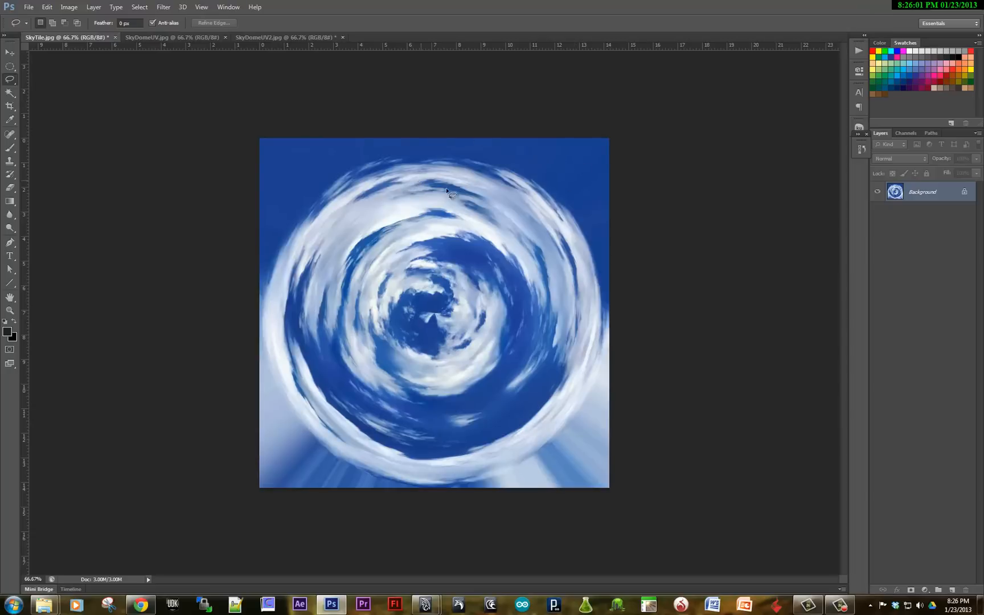
mouse_move(511, 331)
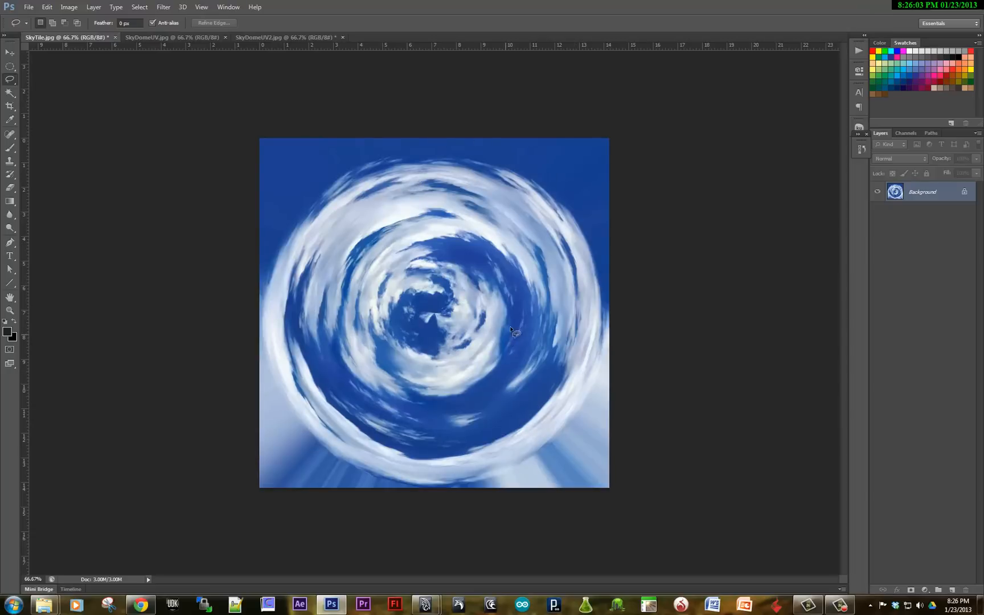
left_click(426, 605)
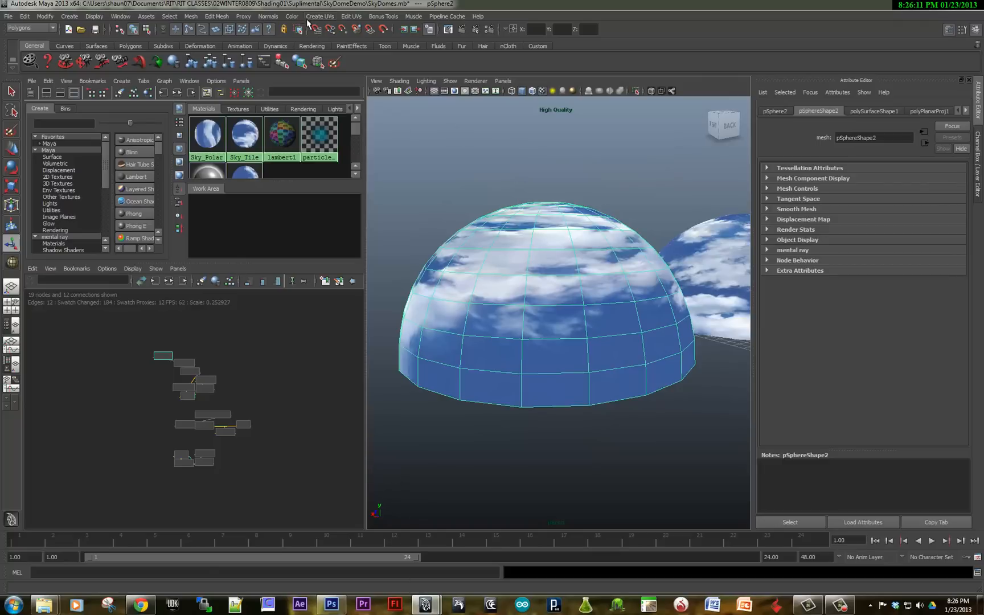
Step: Apply a planar UV projection to the dome along the Y axis
left_click(320, 17)
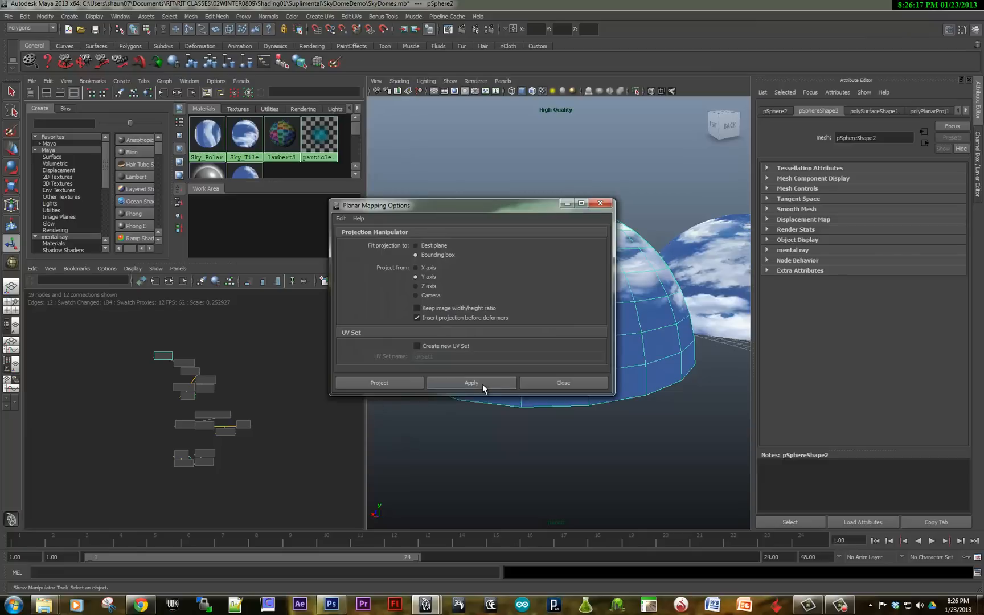
left_click(470, 383)
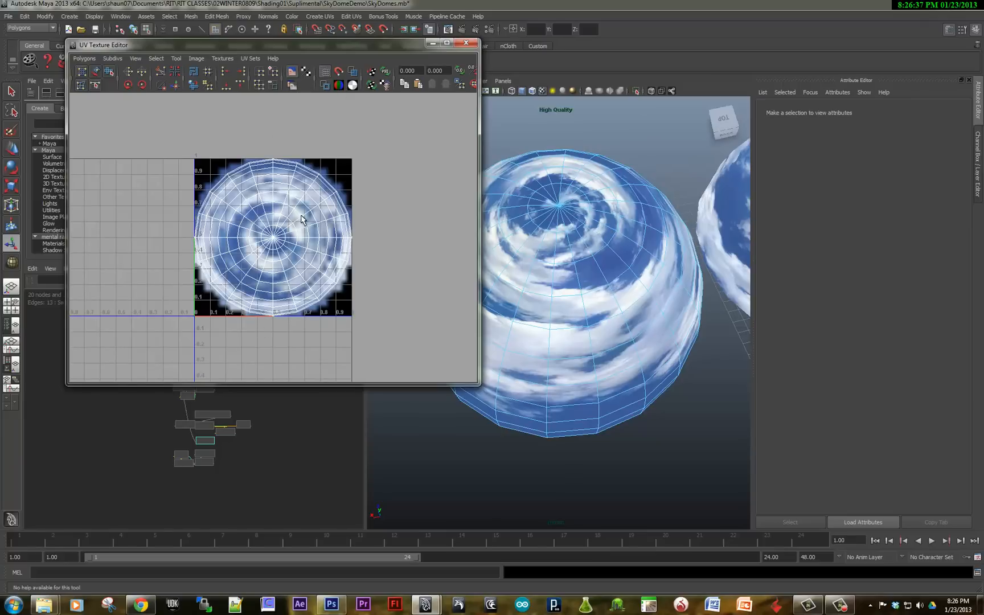
mouse_move(351, 226)
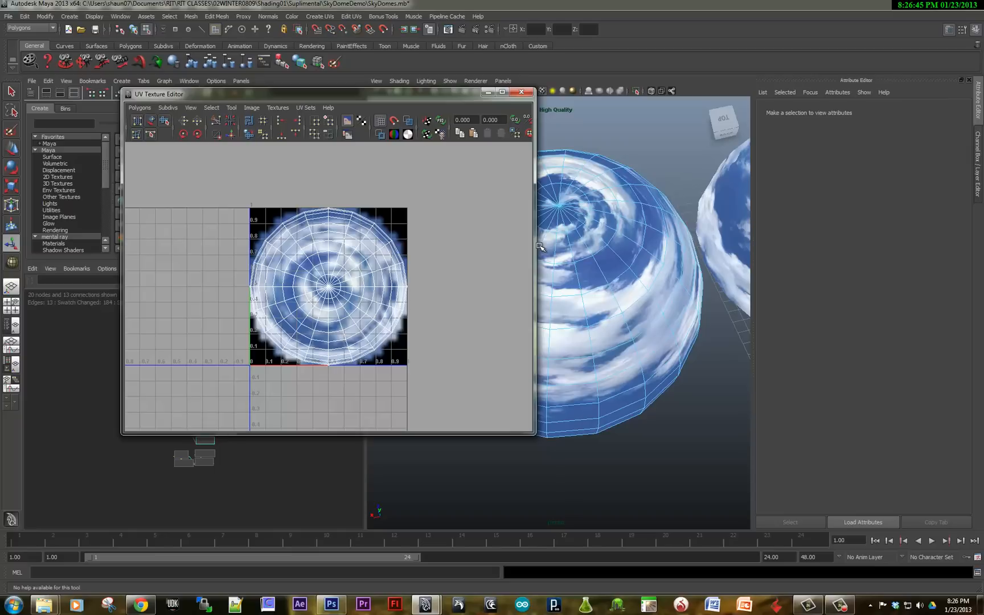
mouse_move(419, 335)
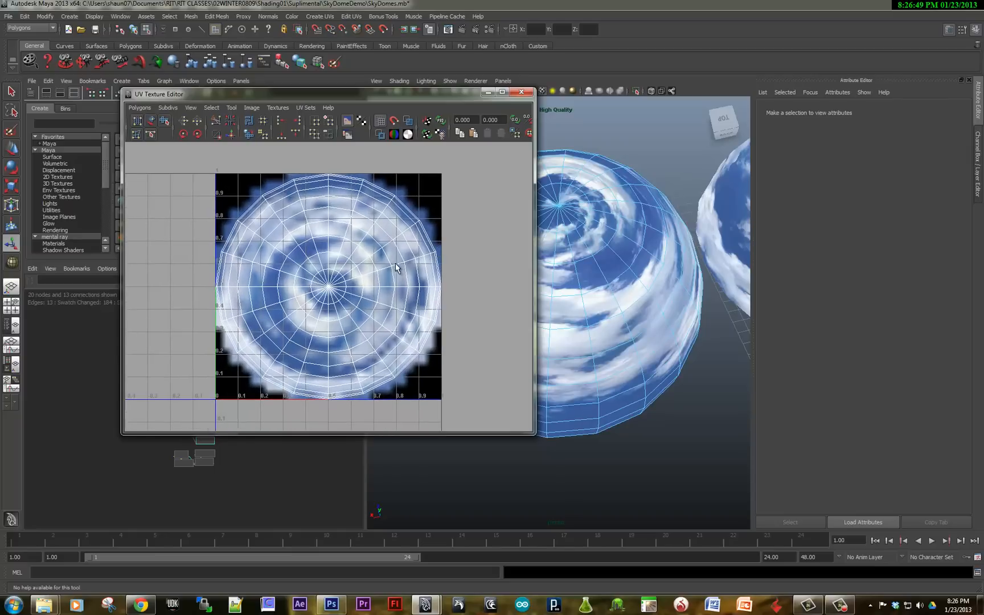
mouse_move(398, 247)
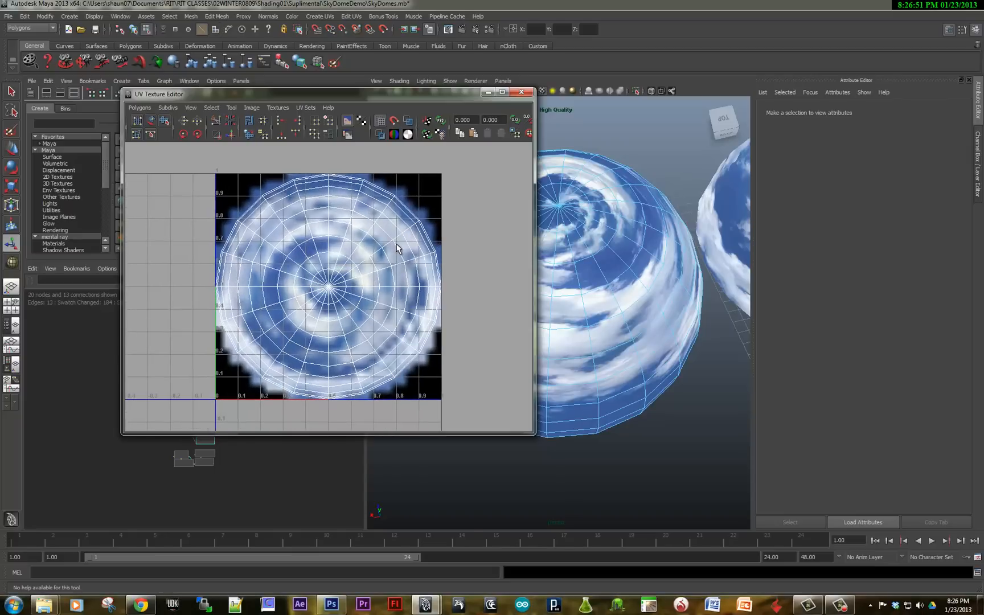
Step: Scale and move the dome's circular UVs to fit the swirled cloud image, then close the UV editor
left_click(399, 264)
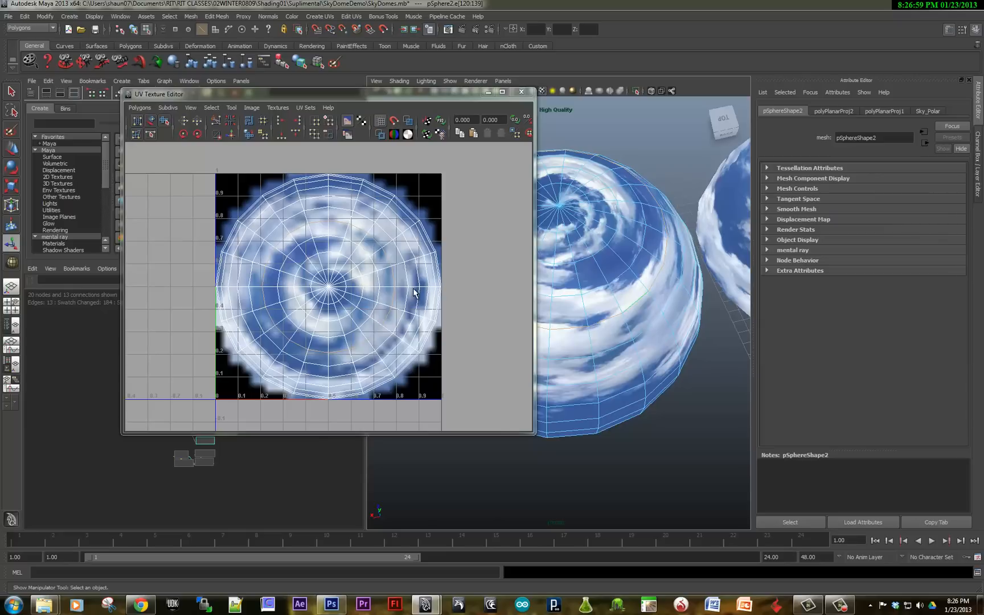
right_click(392, 284)
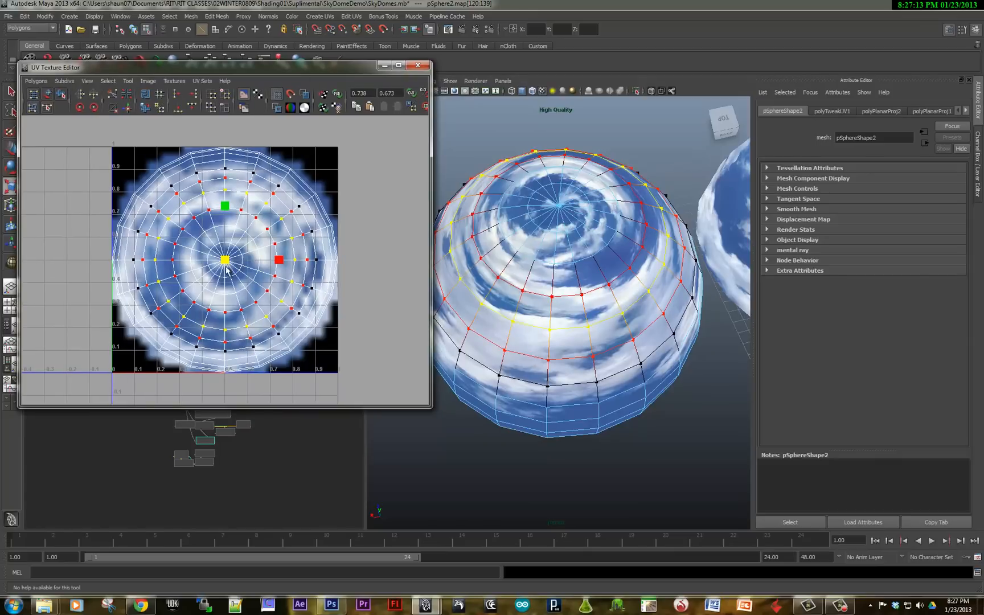
left_click(224, 260)
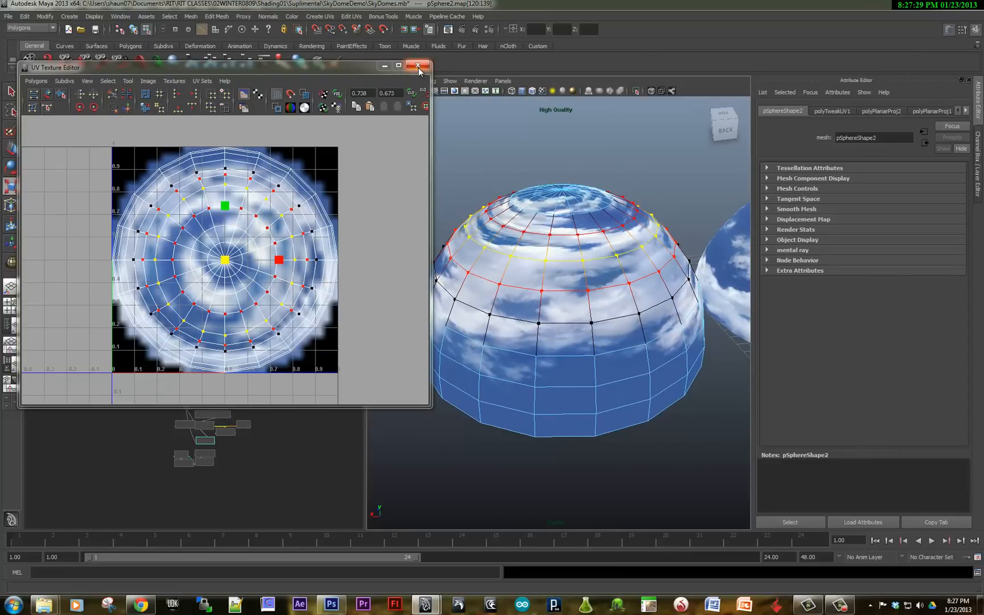
left_click(416, 68)
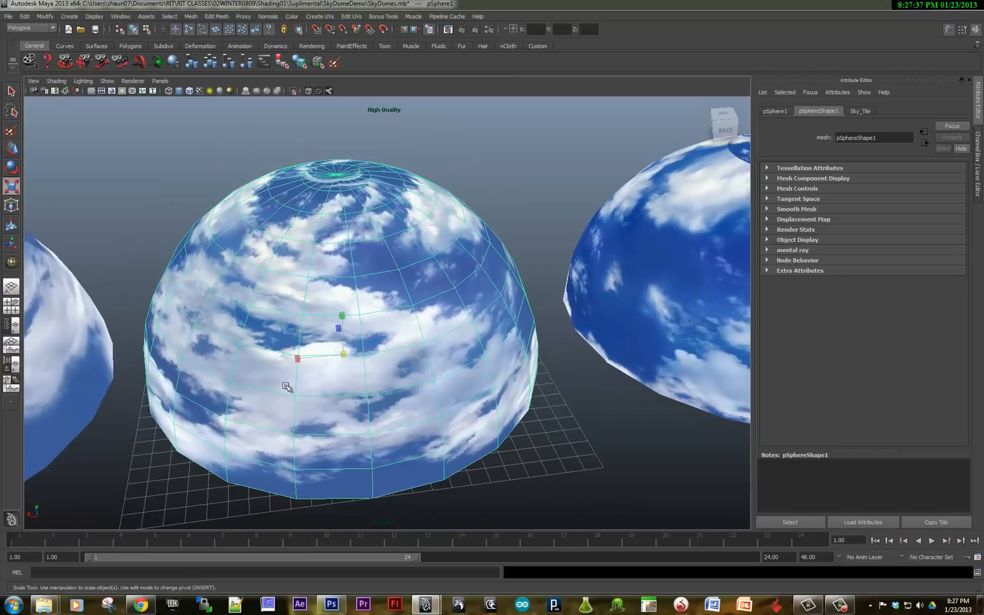
mouse_move(403, 334)
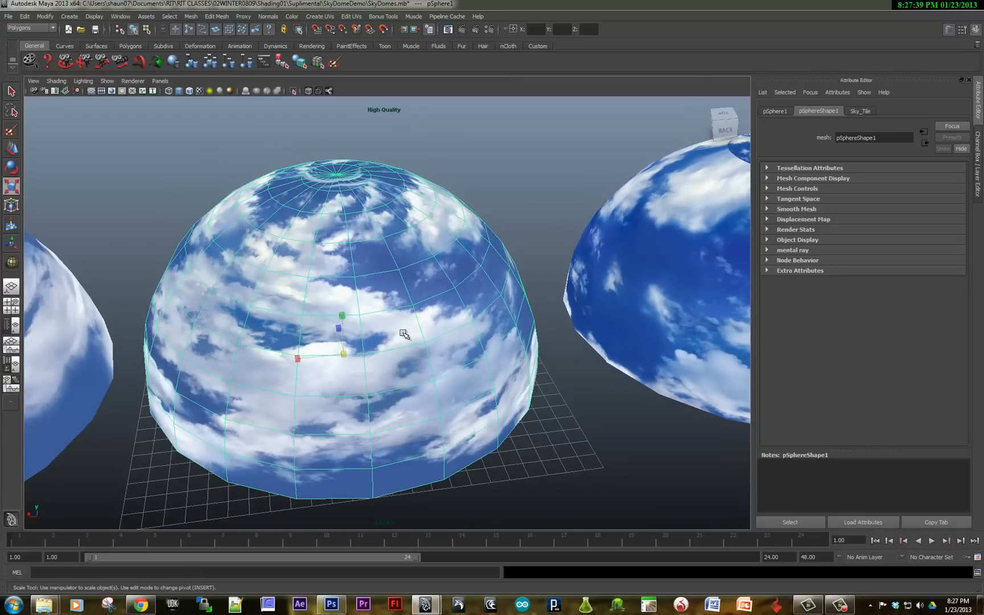
mouse_move(348, 277)
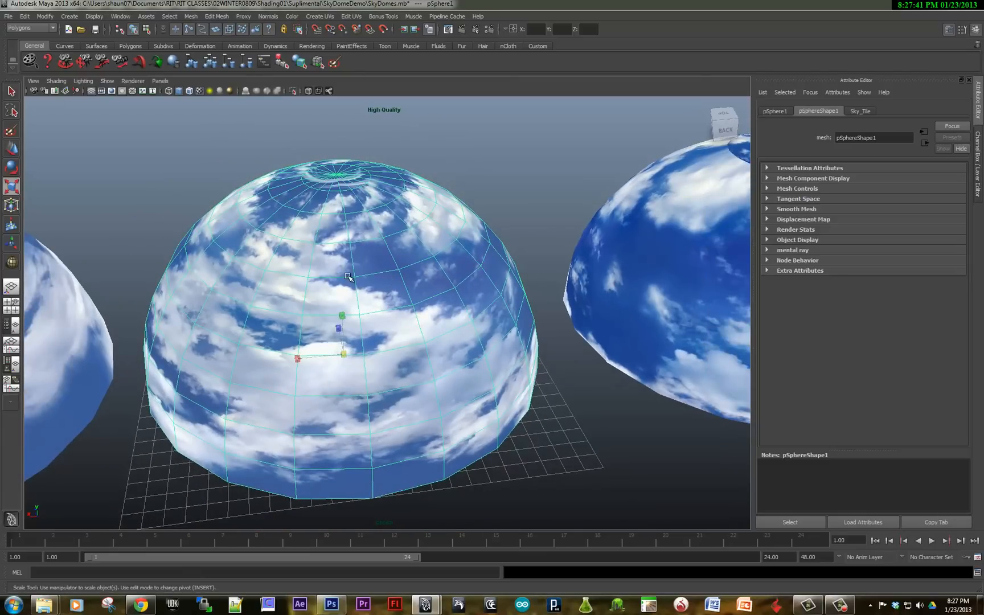
Step: Apply spherical mapping to the tile-textured dome and view its UVs over the cloud tile
left_click(320, 16)
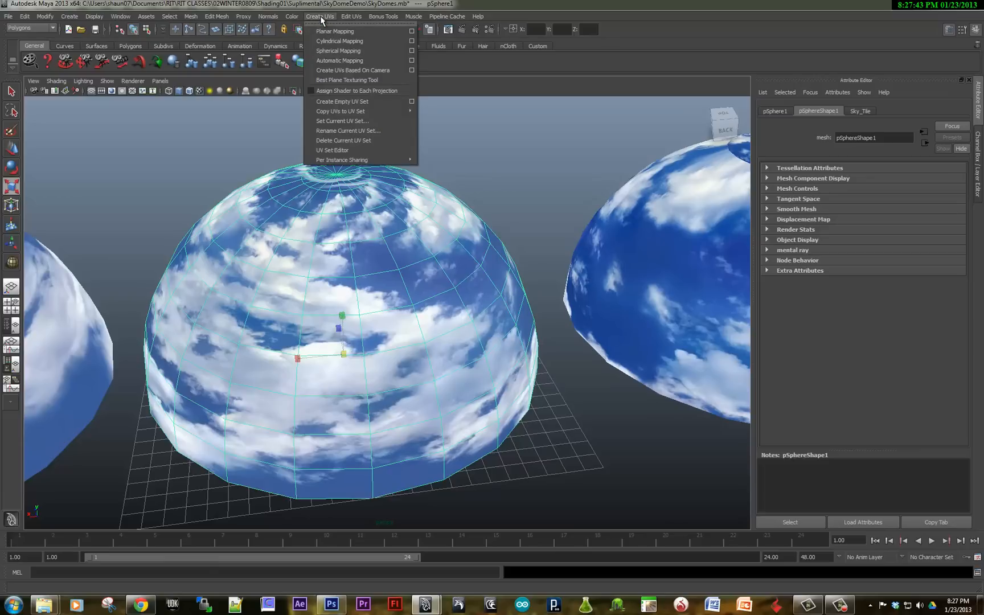
left_click(337, 51)
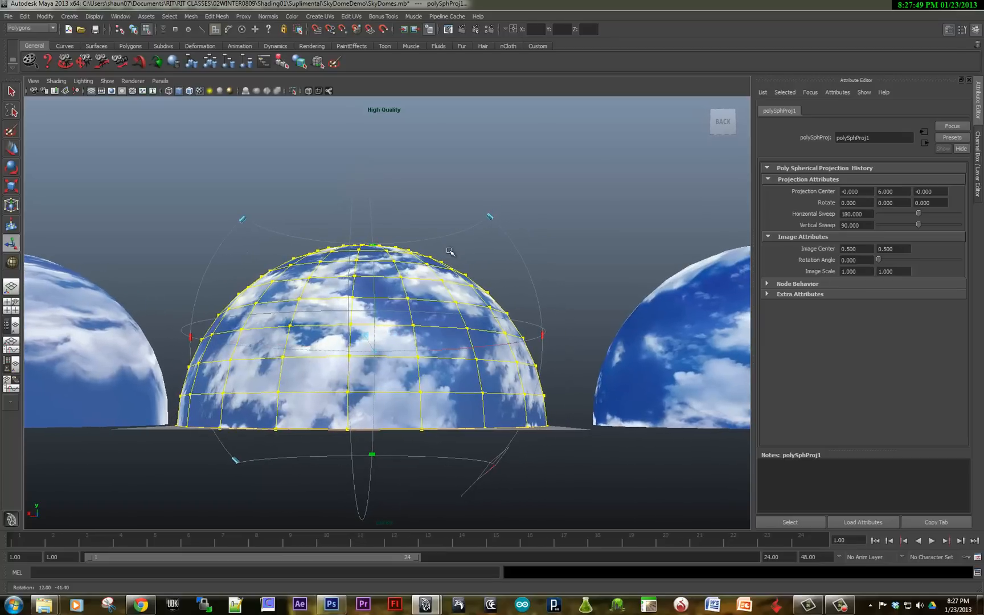
mouse_move(376, 530)
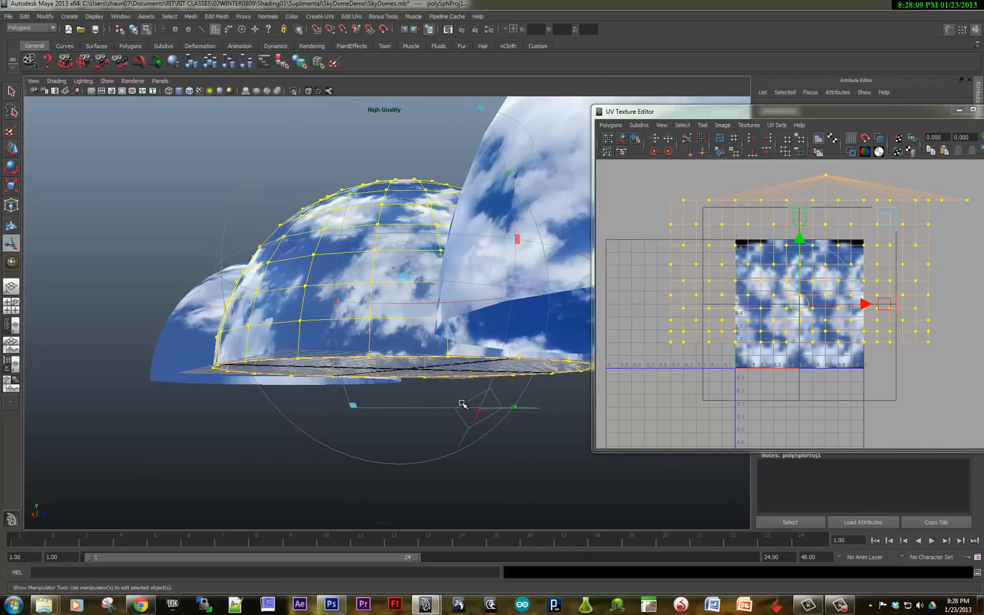
mouse_move(480, 415)
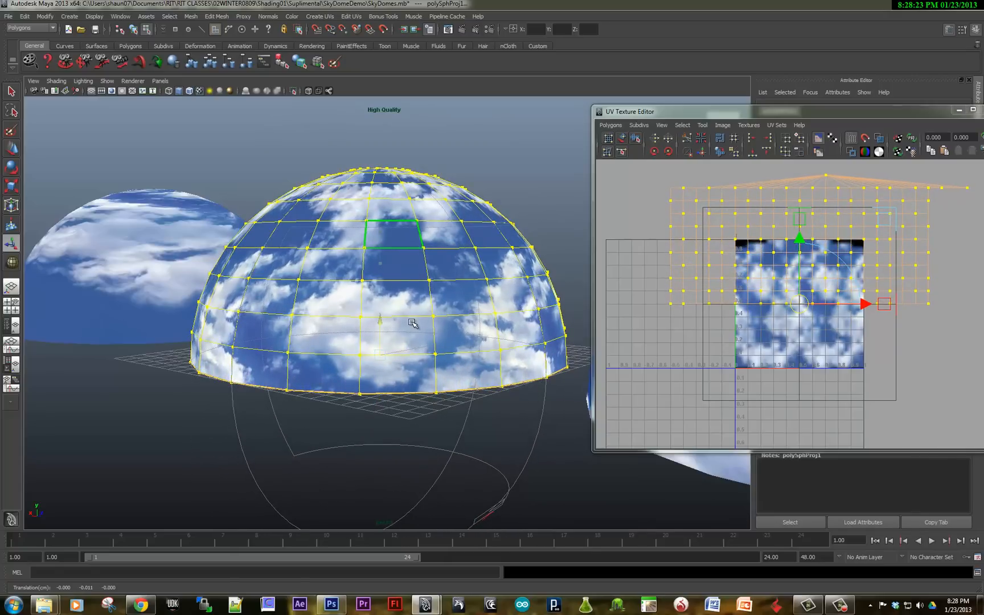
left_click(396, 339)
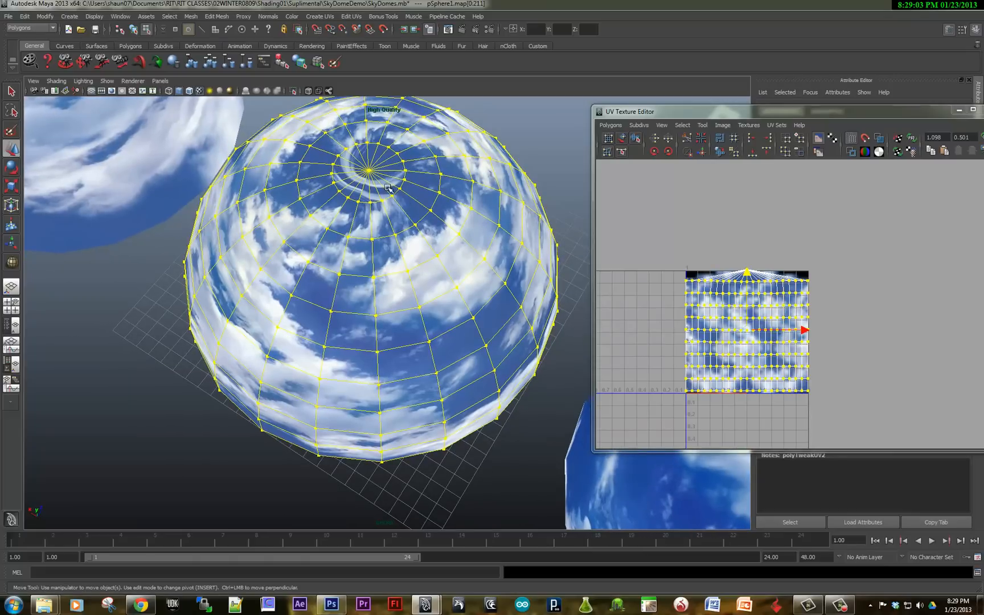
mouse_move(349, 164)
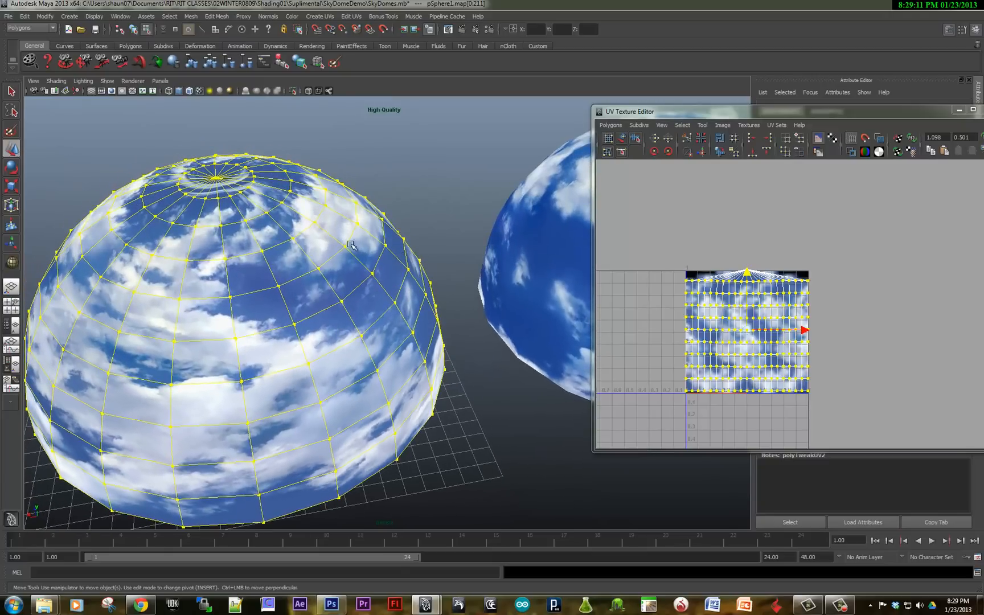
mouse_move(211, 150)
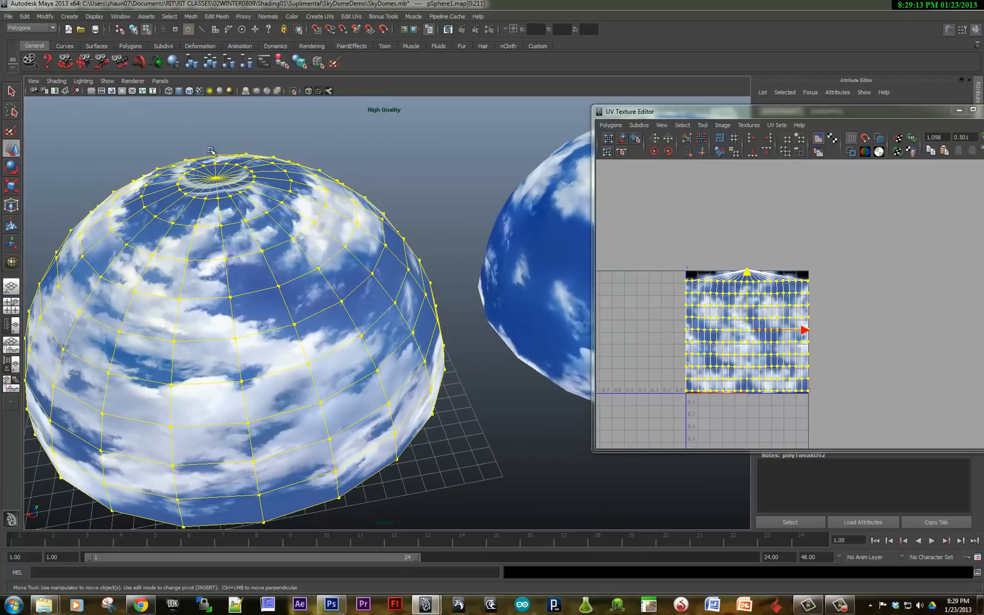
mouse_move(453, 241)
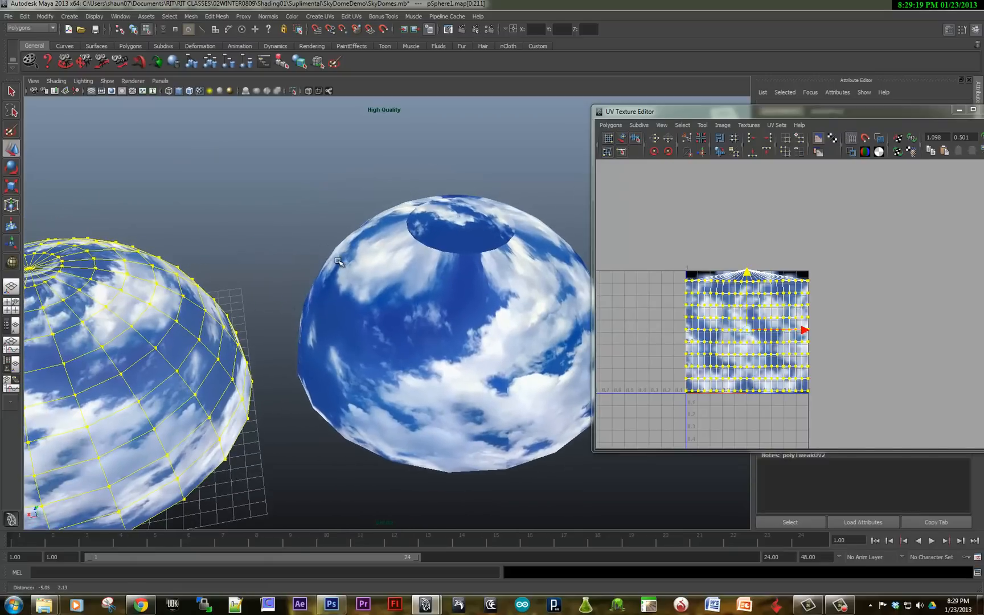
Step: Select the third dome with the capped top
left_click(439, 291)
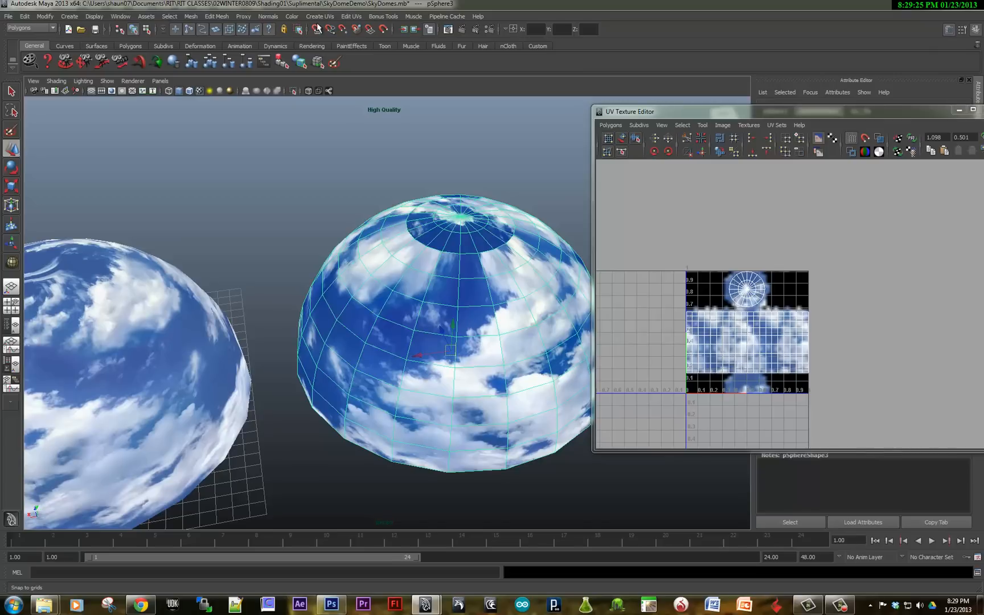
Step: Project spherical UVs onto the third dome and switch to face selection for its top cap
left_click(320, 16)
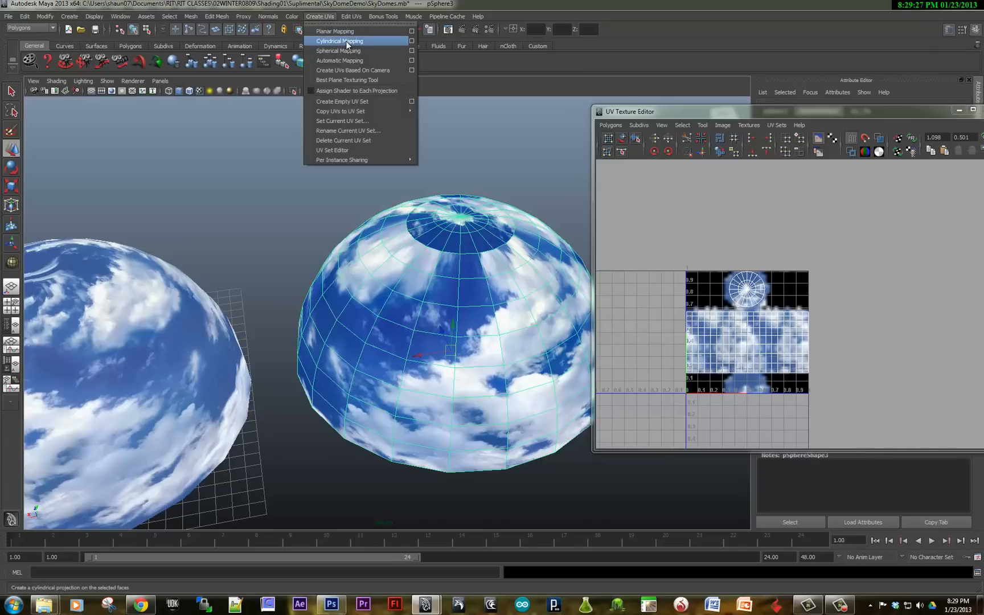
left_click(338, 41)
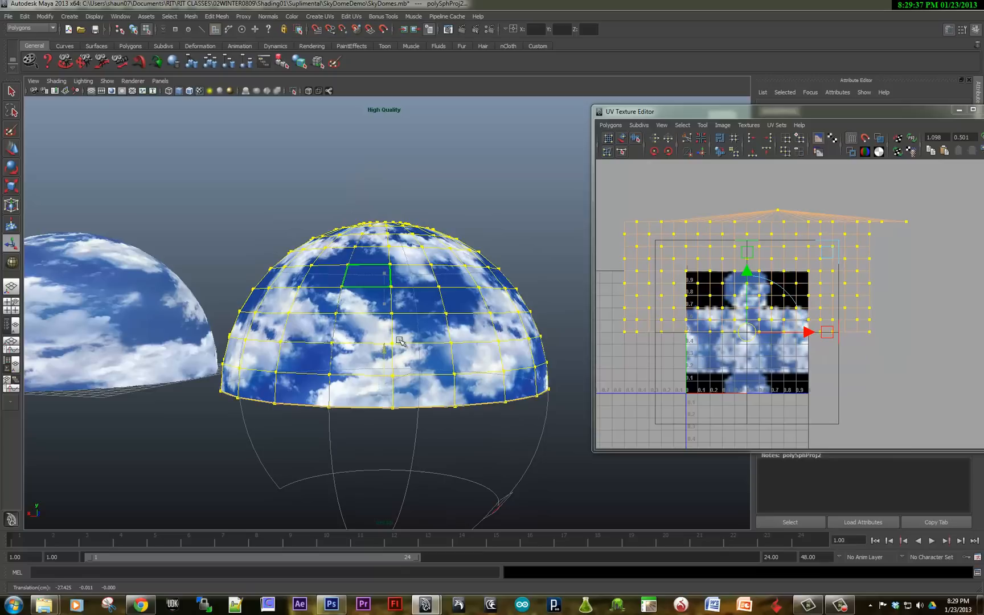
right_click(414, 204)
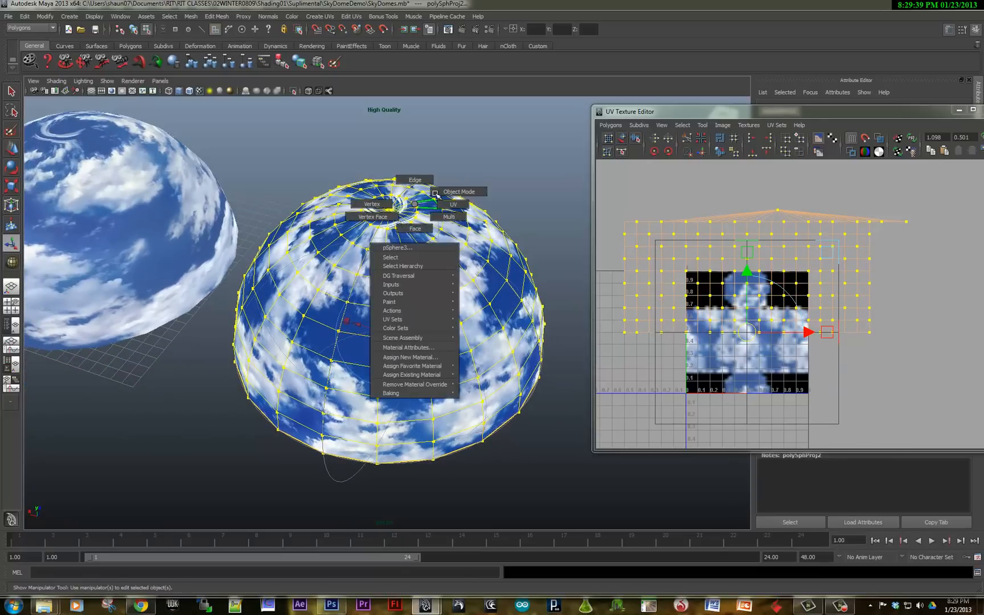
left_click(459, 191)
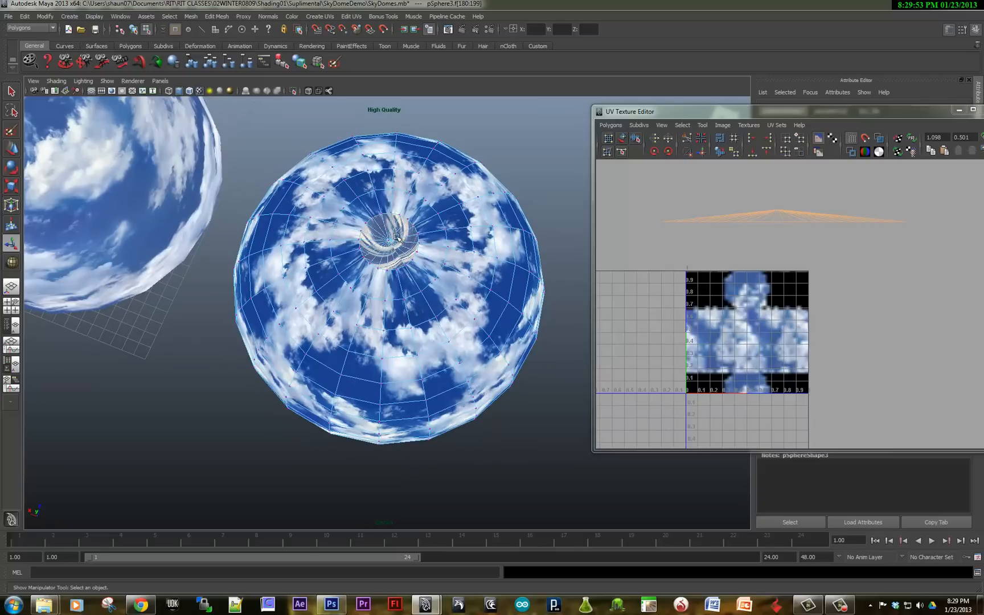
mouse_move(383, 260)
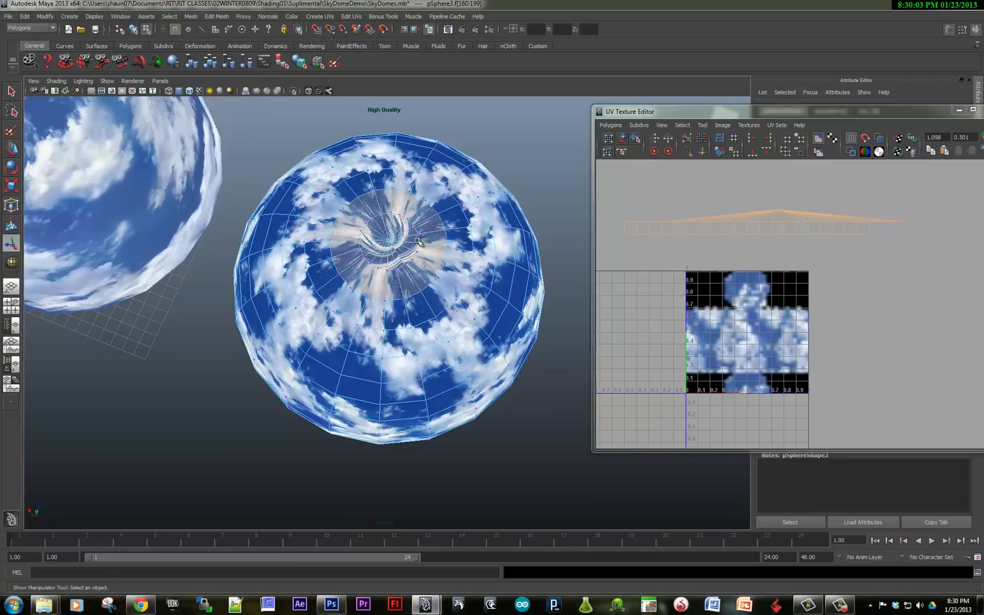
left_click(320, 17)
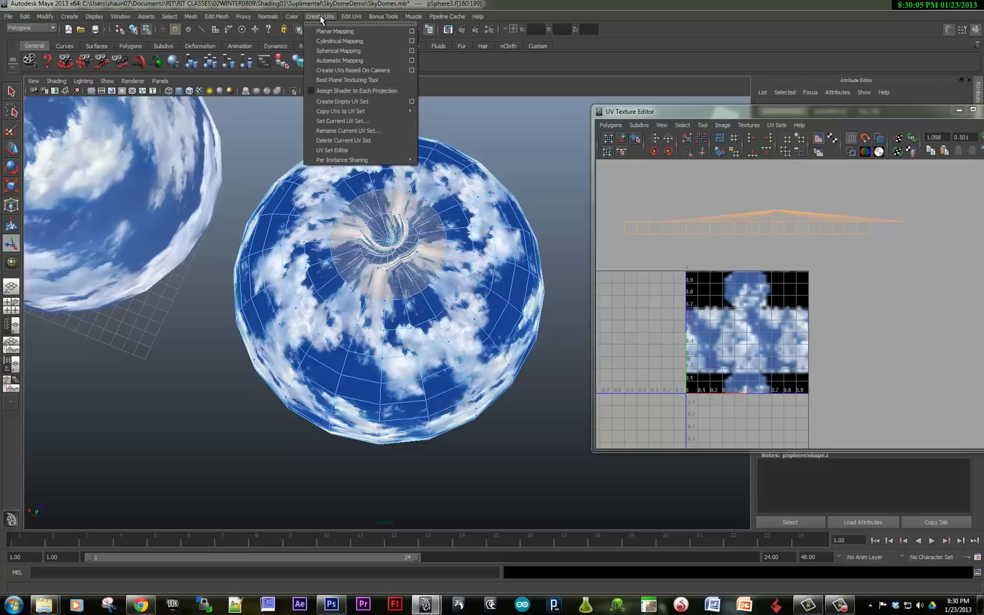
Step: Planar-project the top cap faces, shrink their UVs, and apply the labelled checker material
left_click(335, 31)
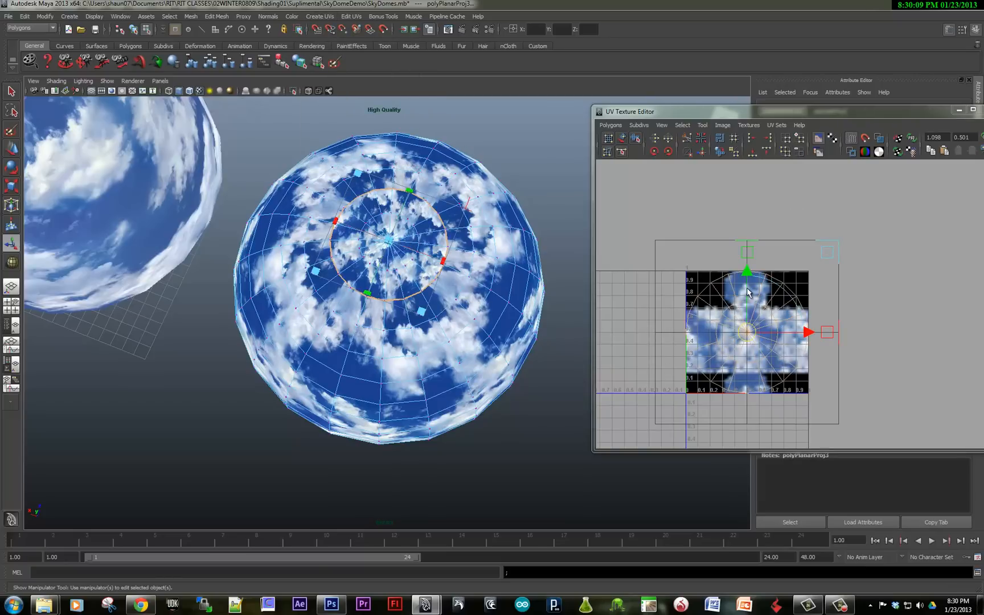
right_click(746, 286)
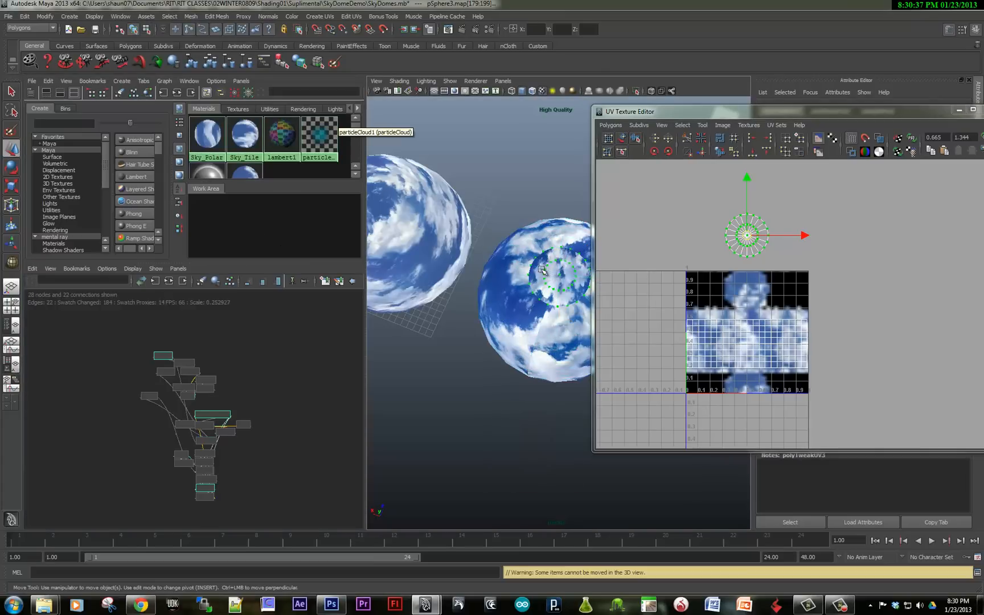
left_click(538, 289)
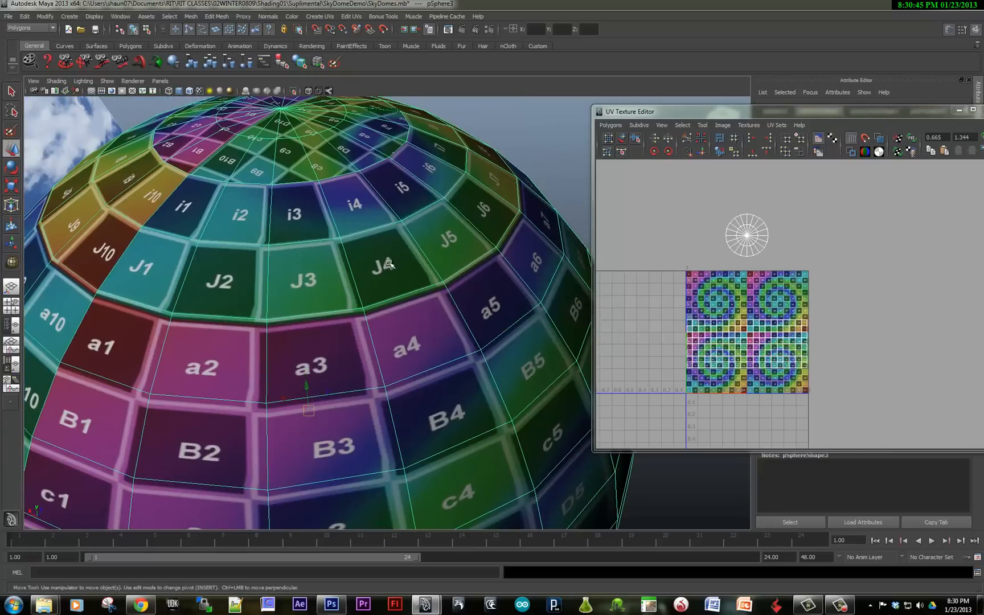
mouse_move(395, 256)
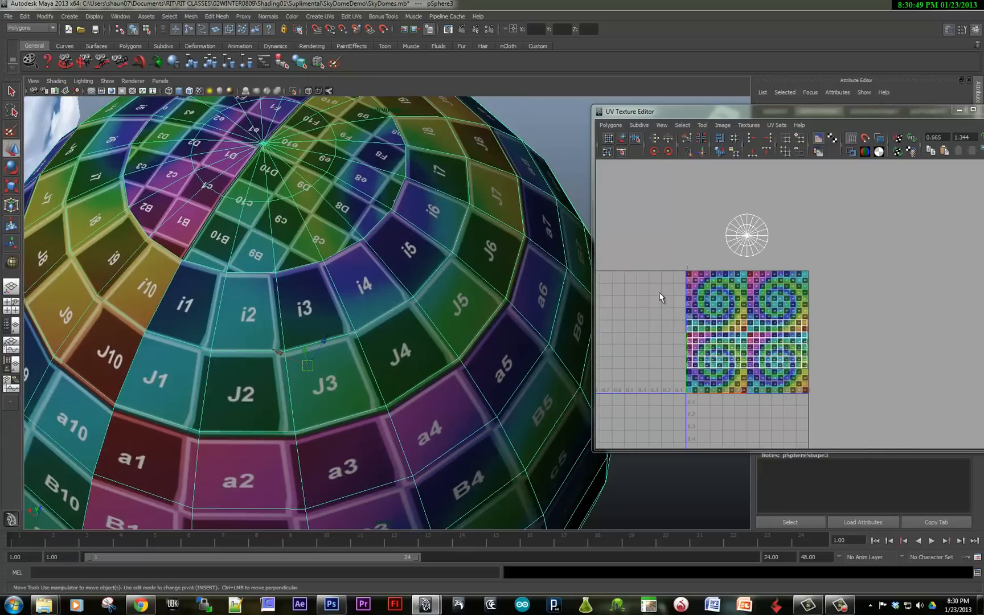
Step: Move the cap's UV circle into the texture square's upper half and check the SkyDomeUV image
right_click(750, 334)
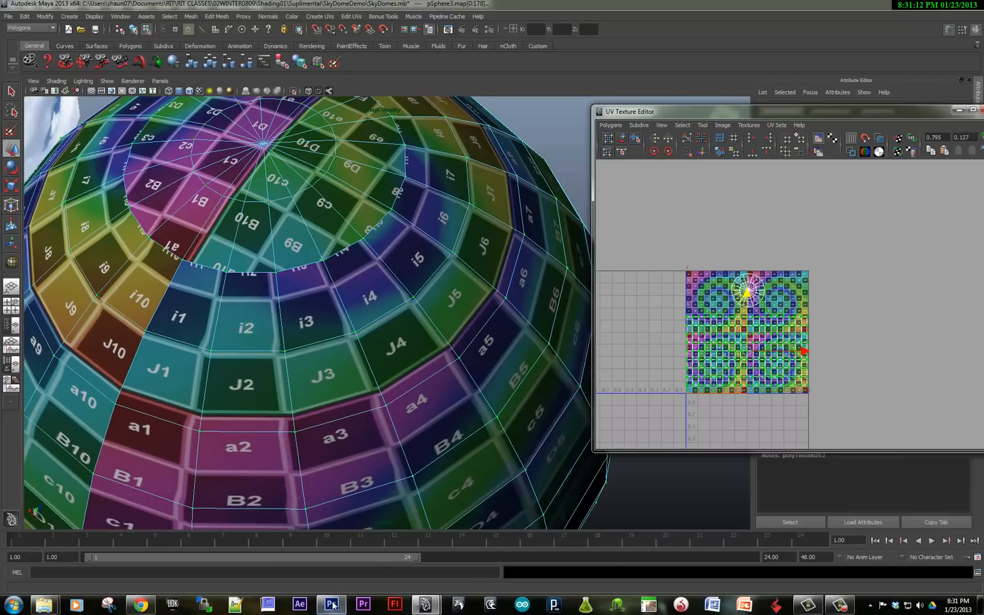
left_click(331, 604)
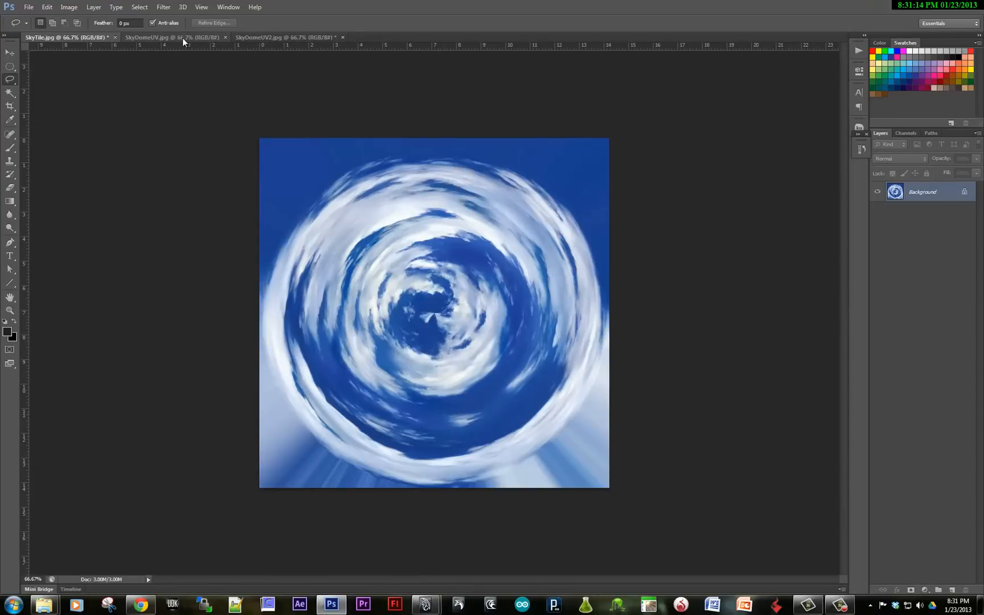
left_click(146, 37)
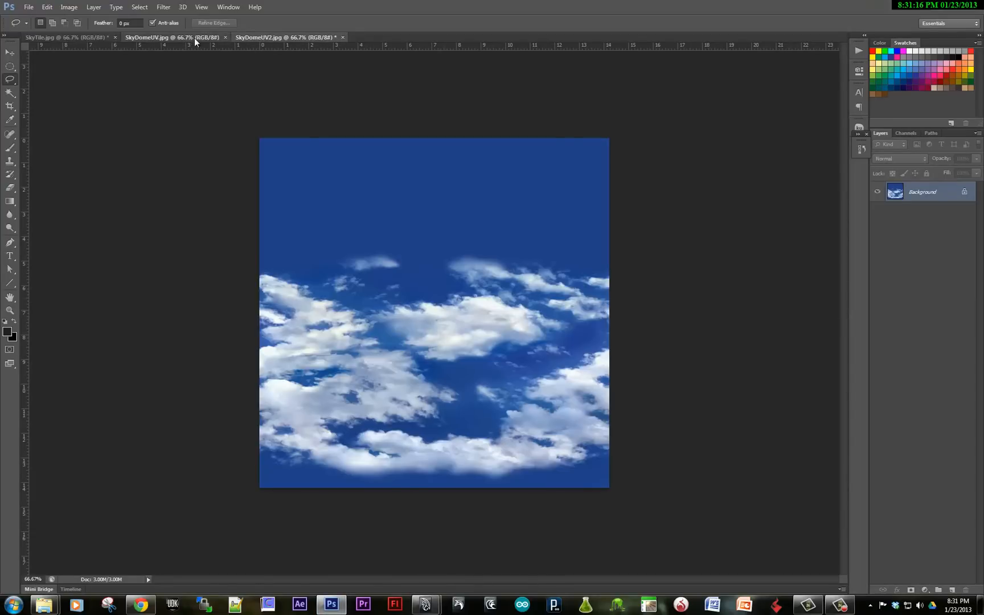
left_click(234, 604)
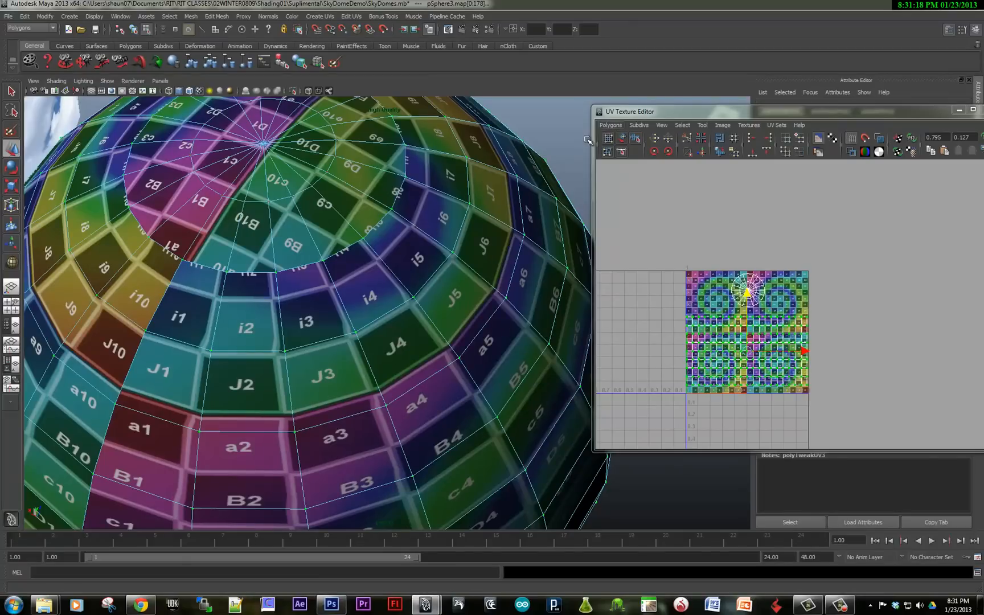
Step: Open UV Snapshot to export the dome's UV layout as a 1024×1024 JPEG
left_click(609, 125)
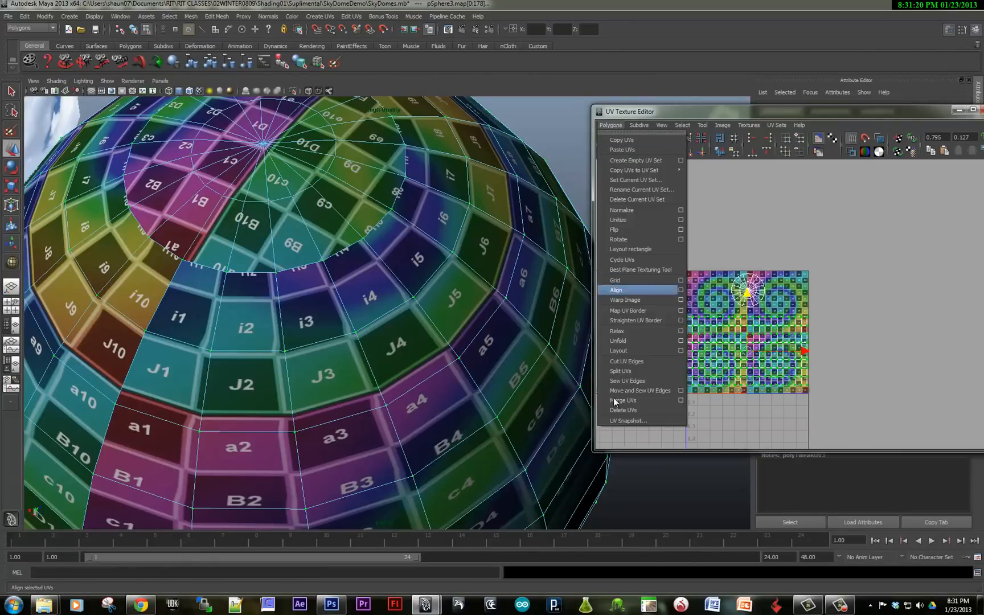
right_click(339, 295)
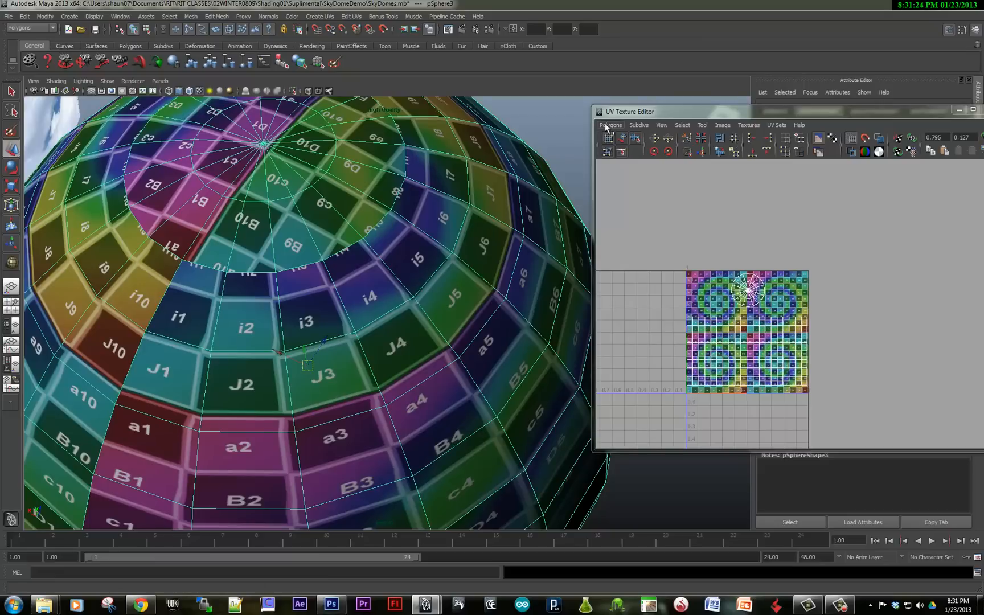
left_click(610, 124)
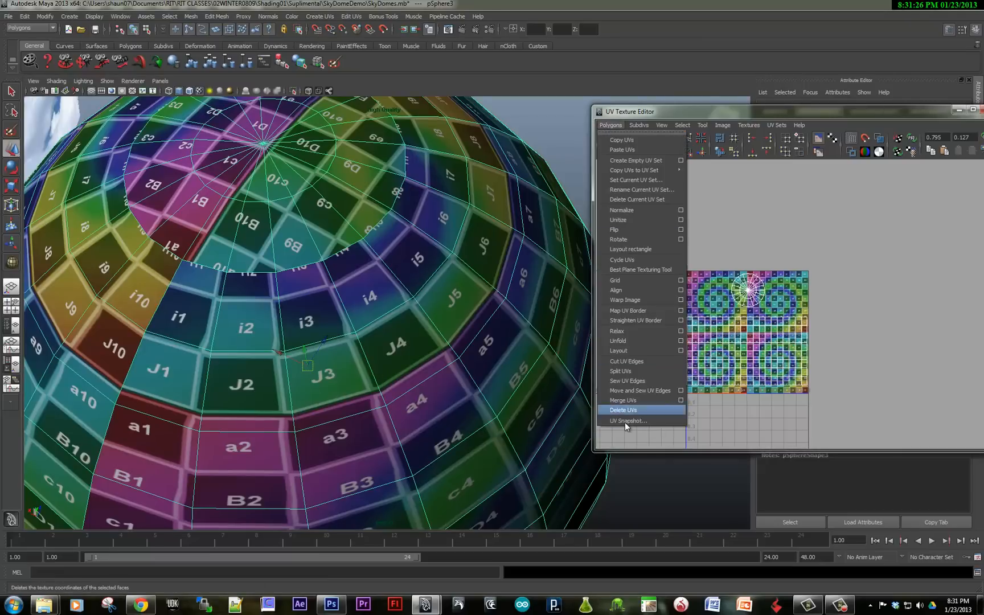
left_click(627, 420)
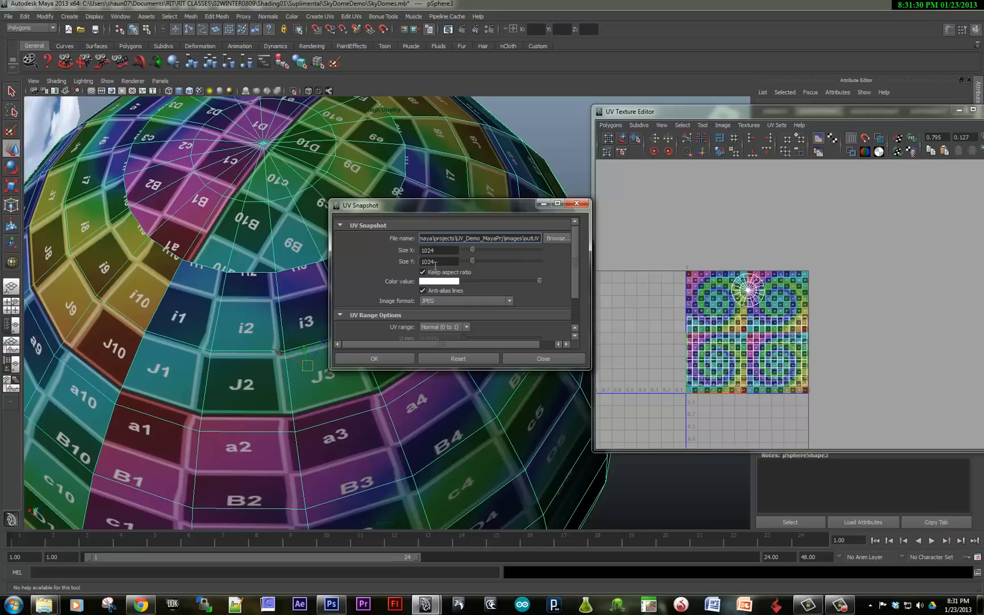
mouse_move(577, 203)
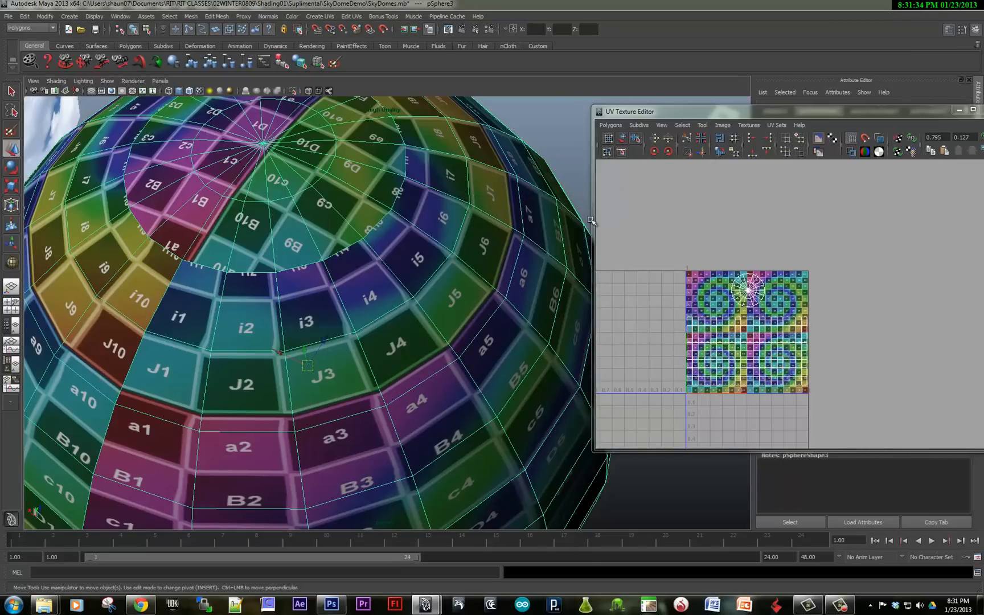
Step: In Photoshop, view the exported UV layout, then the blue-topped SkyDomeUV2 cloud texture
left_click(331, 605)
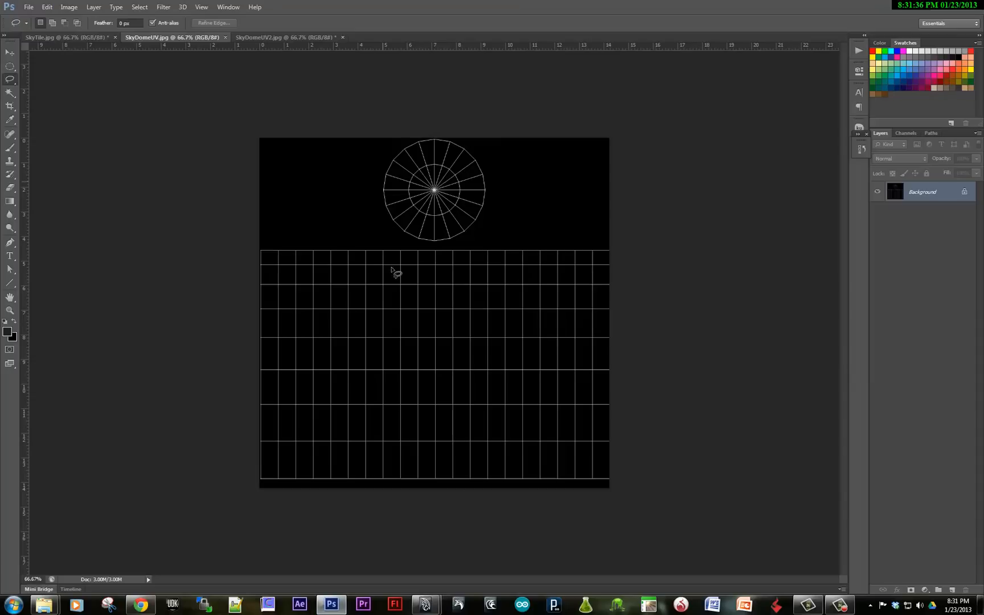
left_click(285, 37)
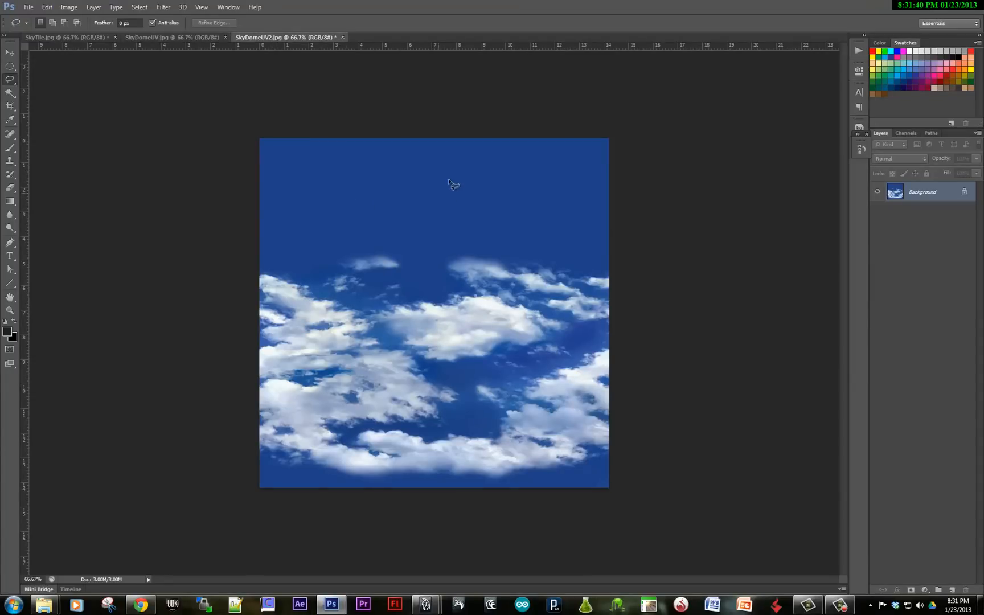
mouse_move(478, 236)
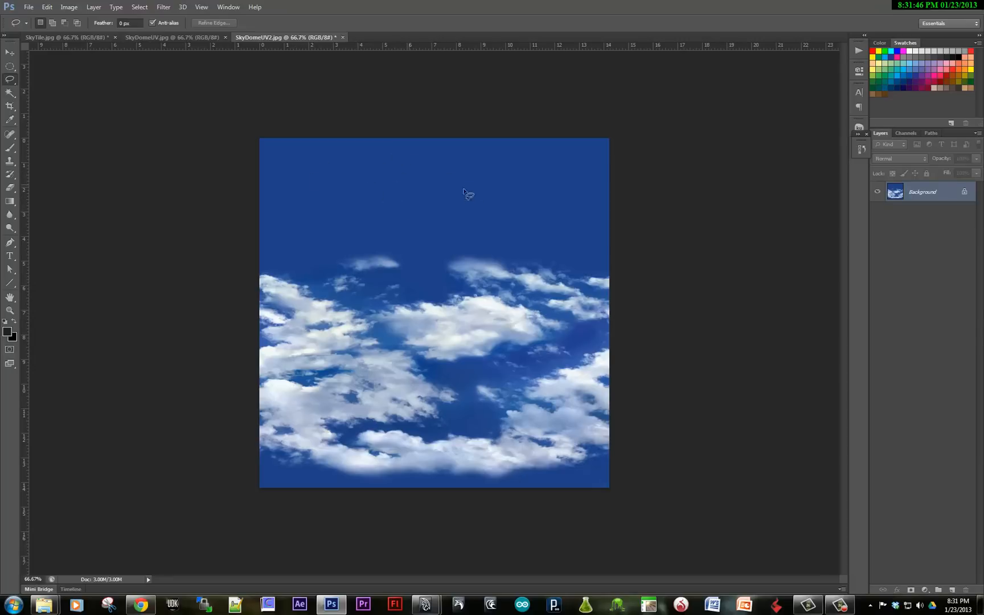
mouse_move(450, 210)
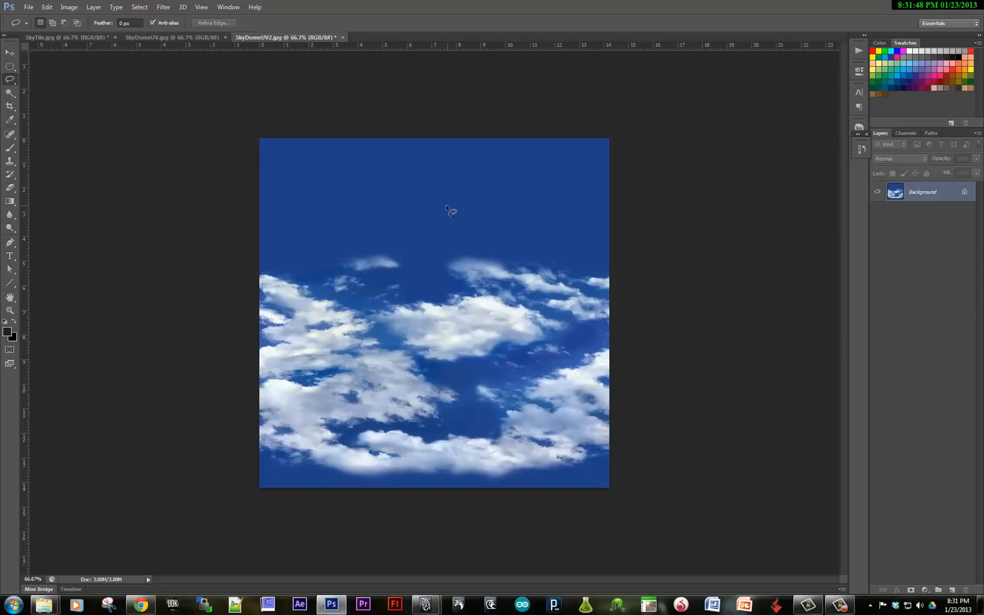
mouse_move(628, 374)
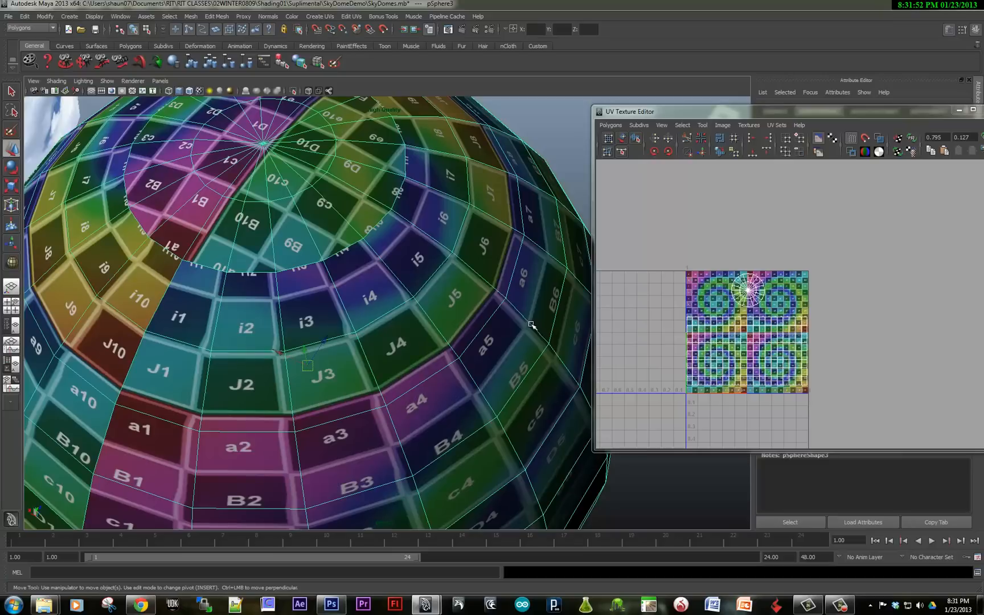
mouse_move(229, 317)
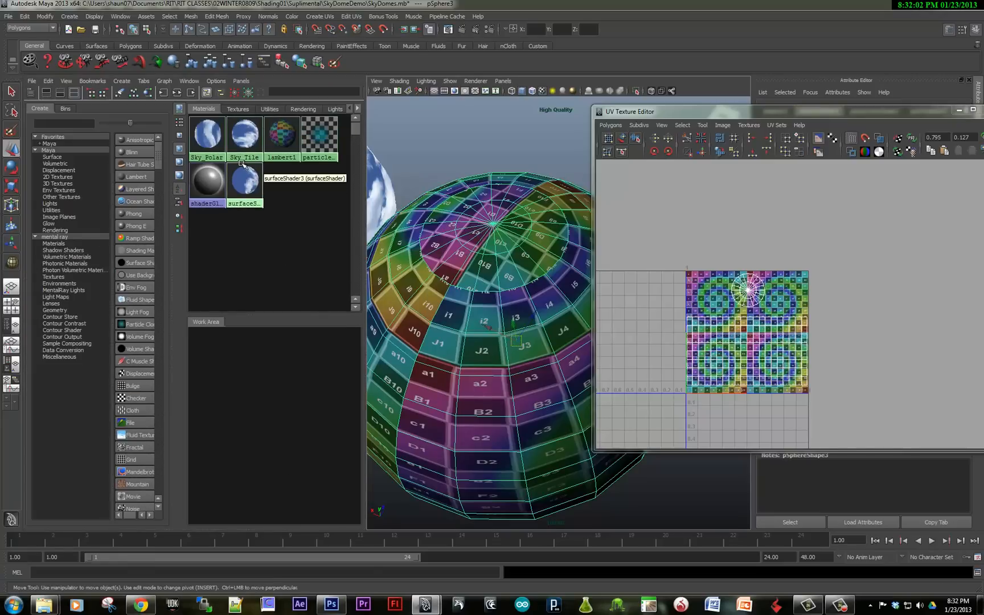
Step: Assign the surfaceShader3 SkyDomeUV2 cloud material to the third dome in place of the checker
left_click(245, 182)
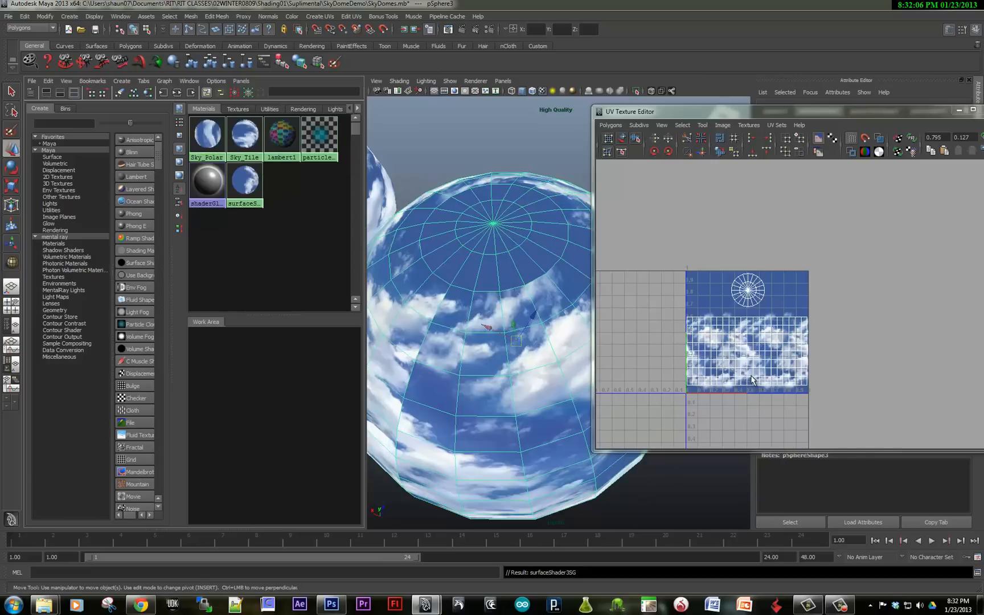
mouse_move(531, 273)
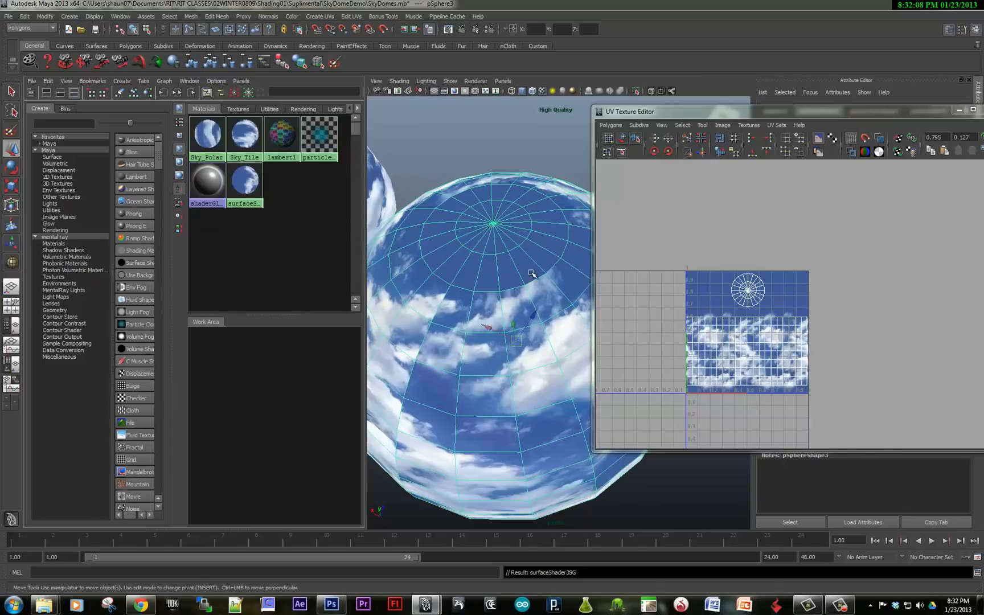
right_click(730, 324)
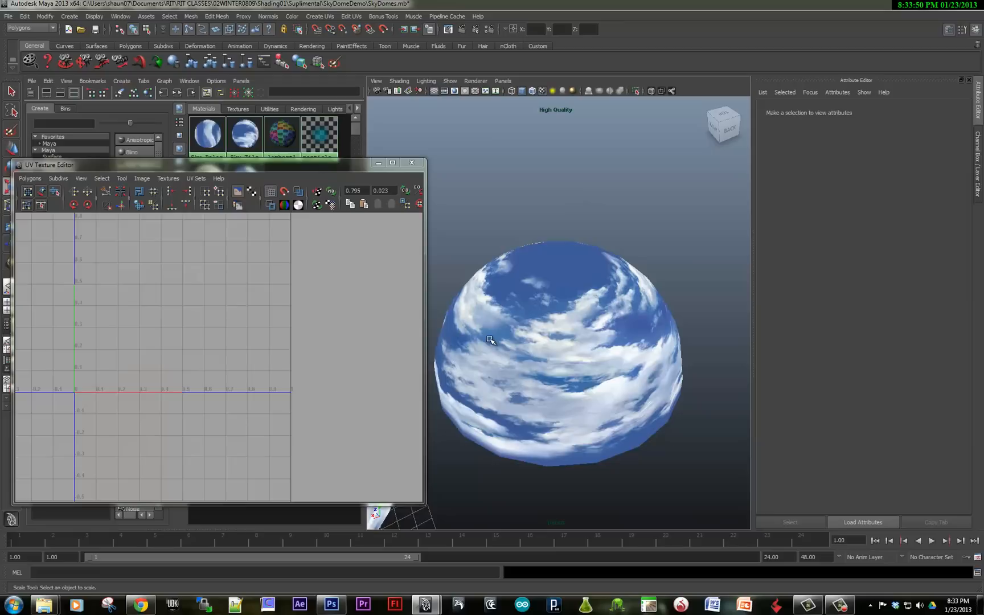
Step: Select the cloud-textured dome to show its UV grid over the tiled cloud image
left_click(555, 351)
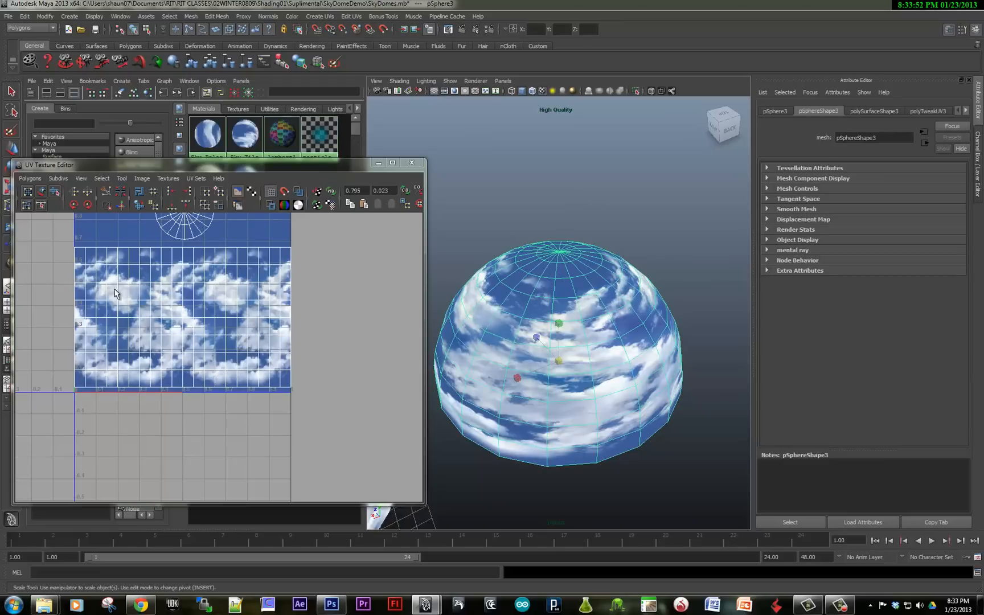
mouse_move(588, 374)
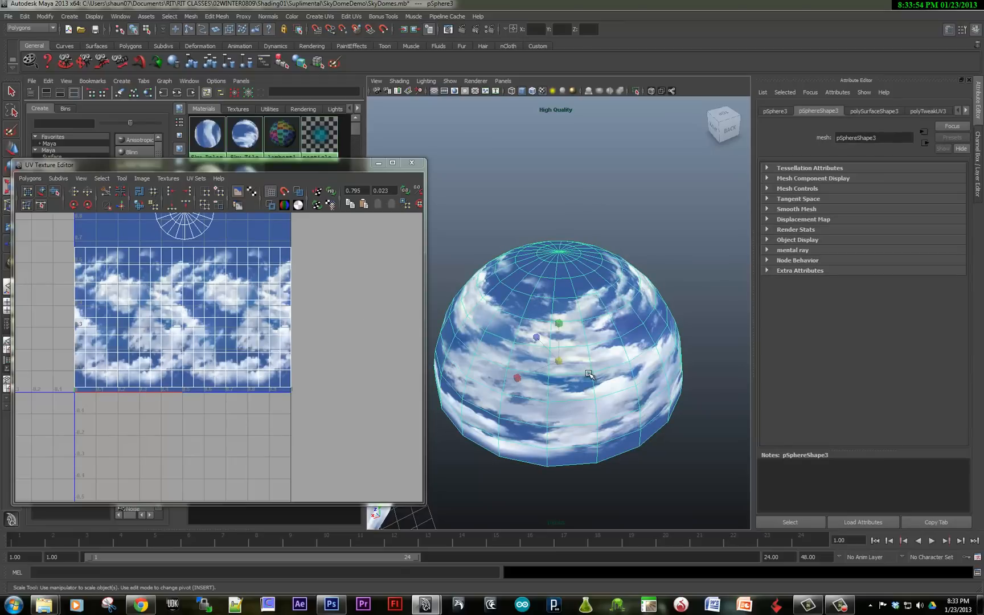